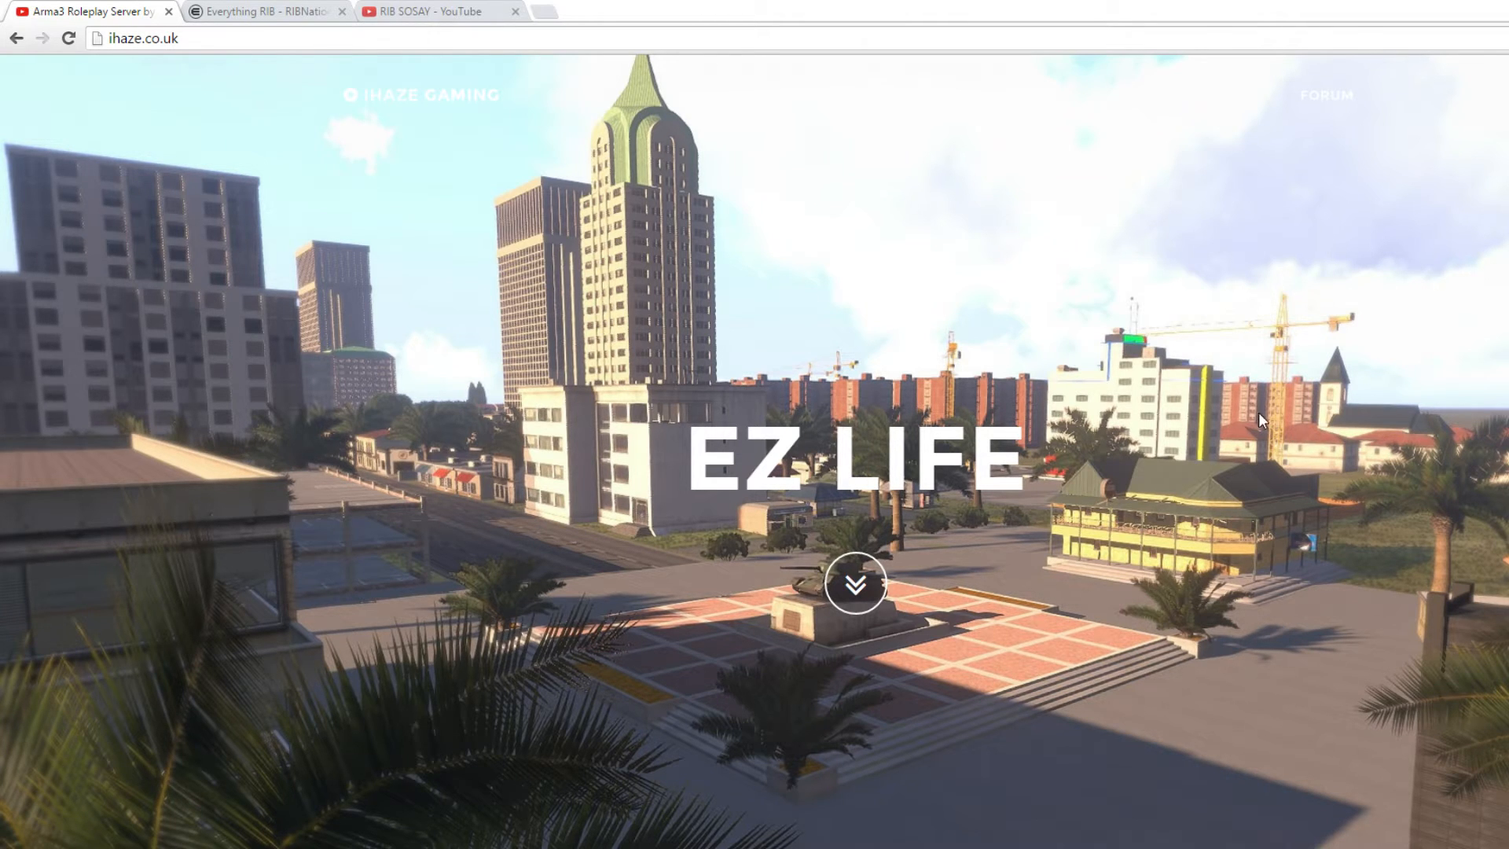
{"action": "mouse_move", "coordinate": [1212, 418]}
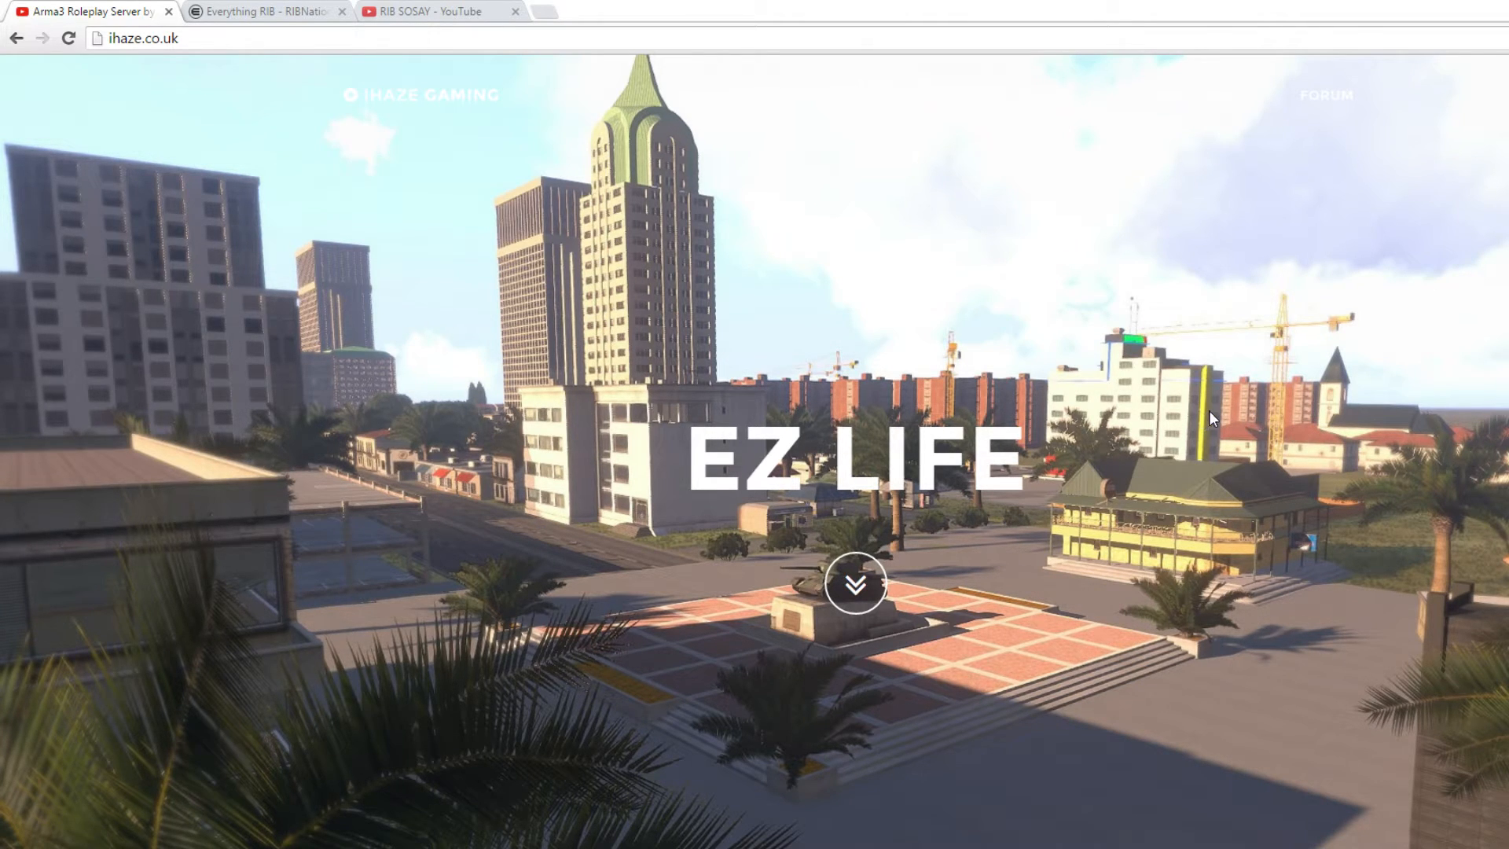
{"action": "mouse_move", "coordinate": [1207, 410]}
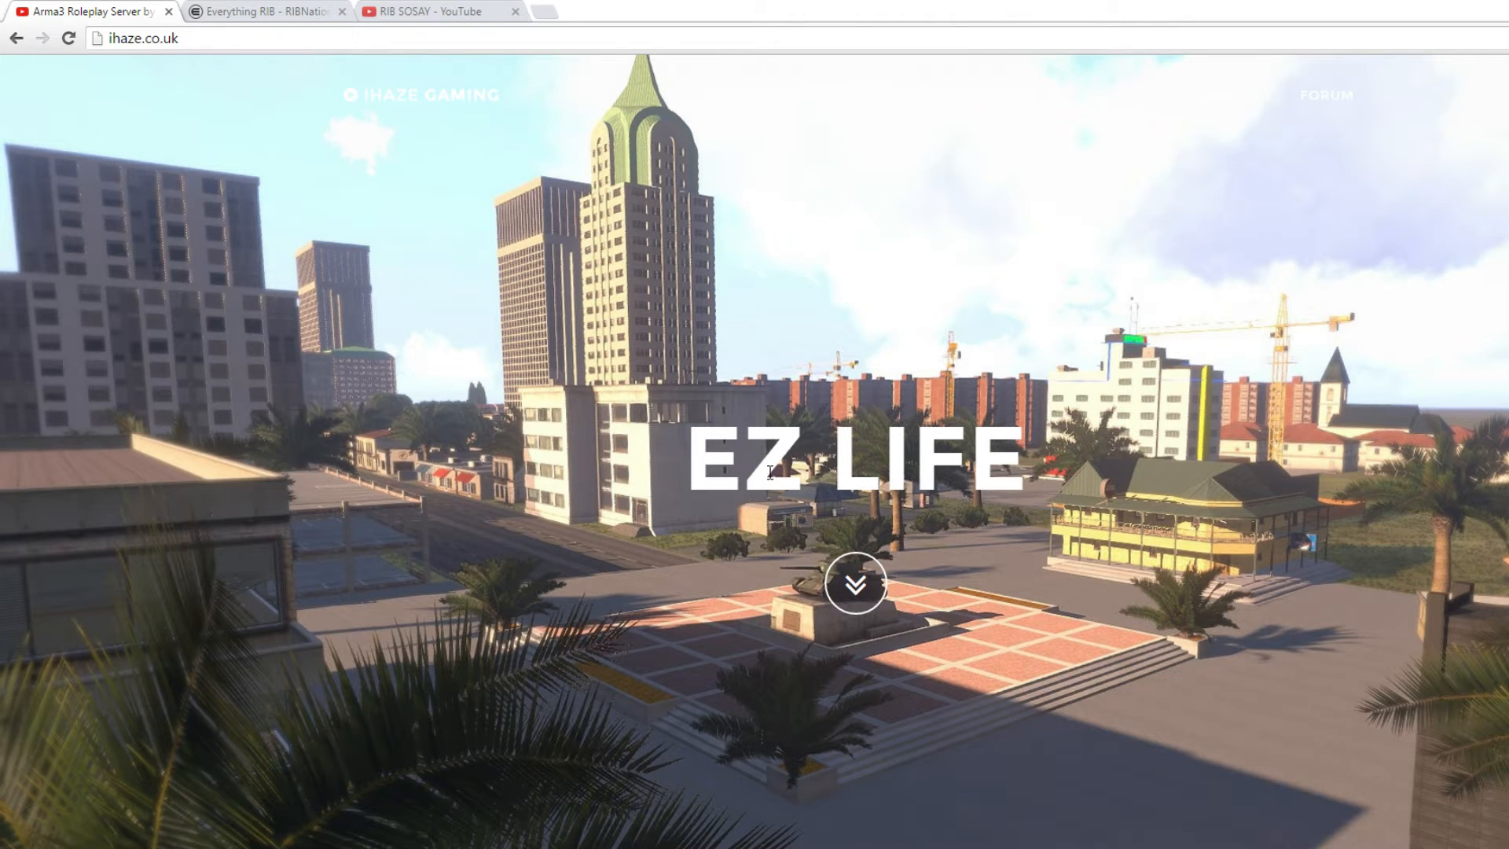
Search 'xcam arma3', reach x-cam-editor.de and download the X-Cam addon
{"action": "left_click", "coordinate": [140, 37]}
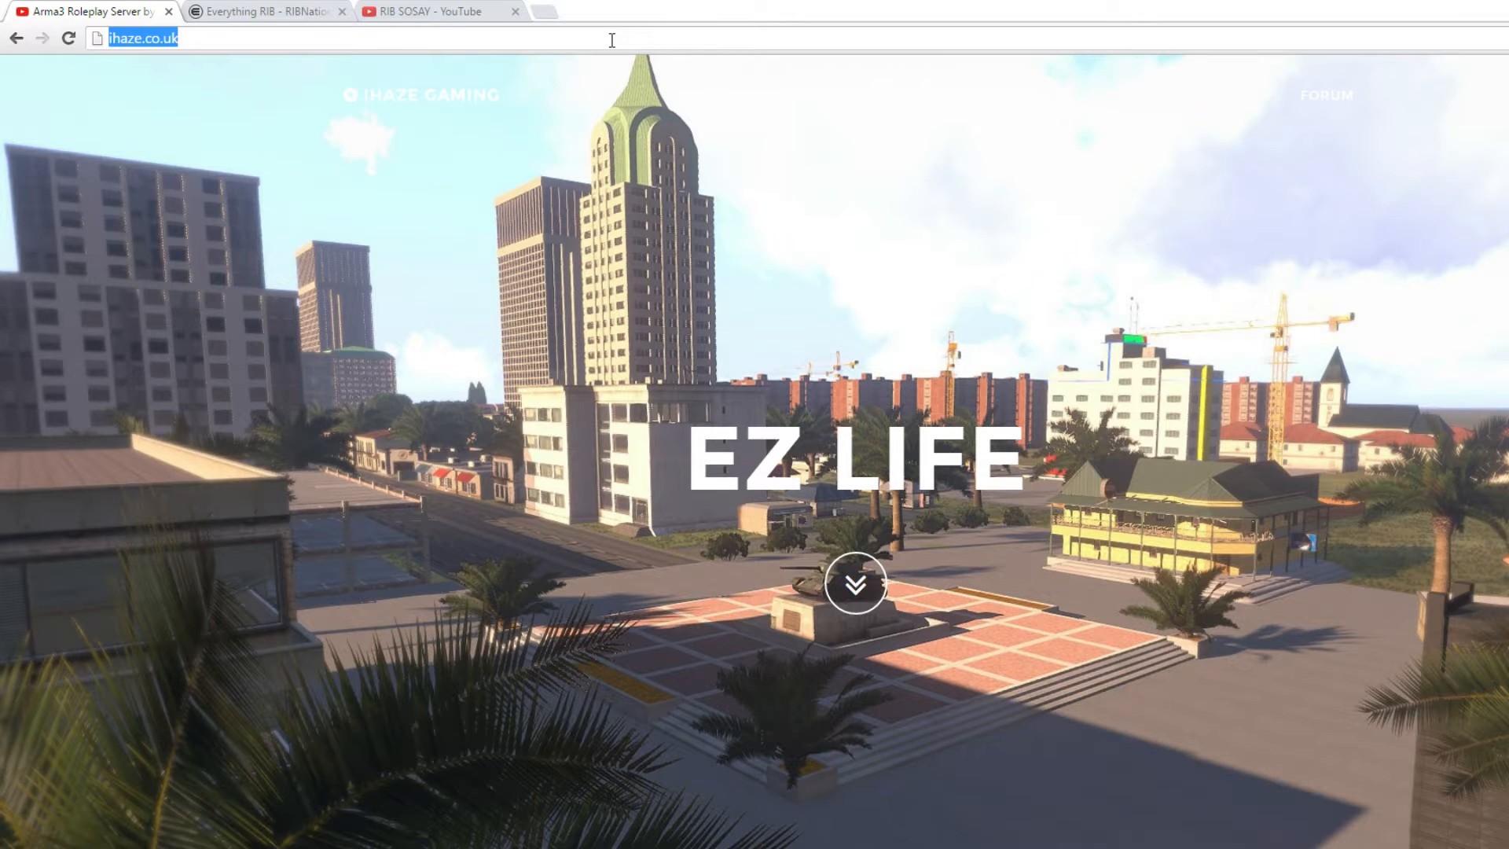
{"action": "type", "text": "xcam arma3"}
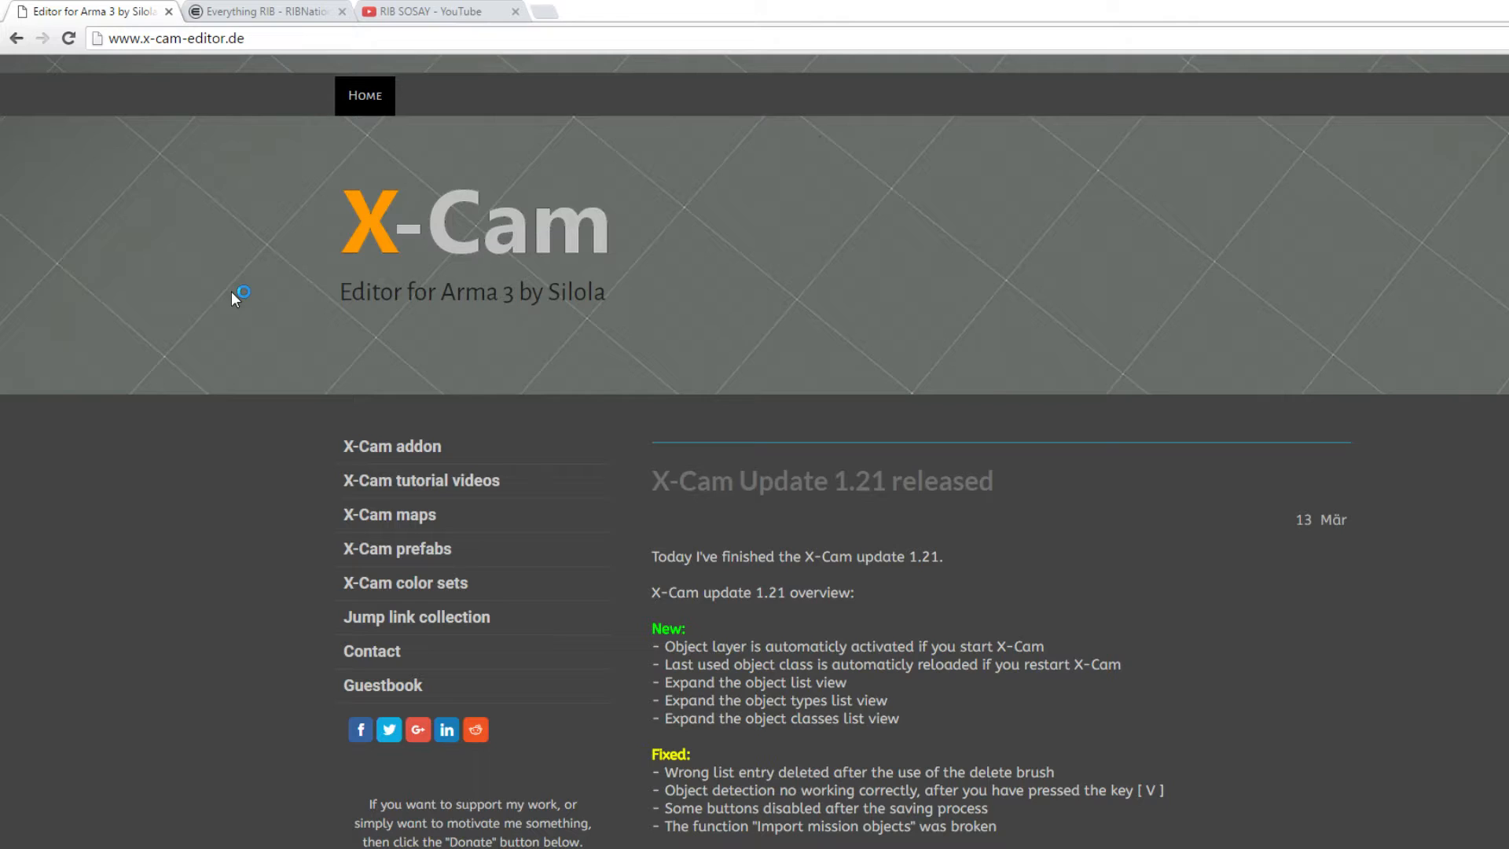
{"action": "mouse_move", "coordinate": [577, 335]}
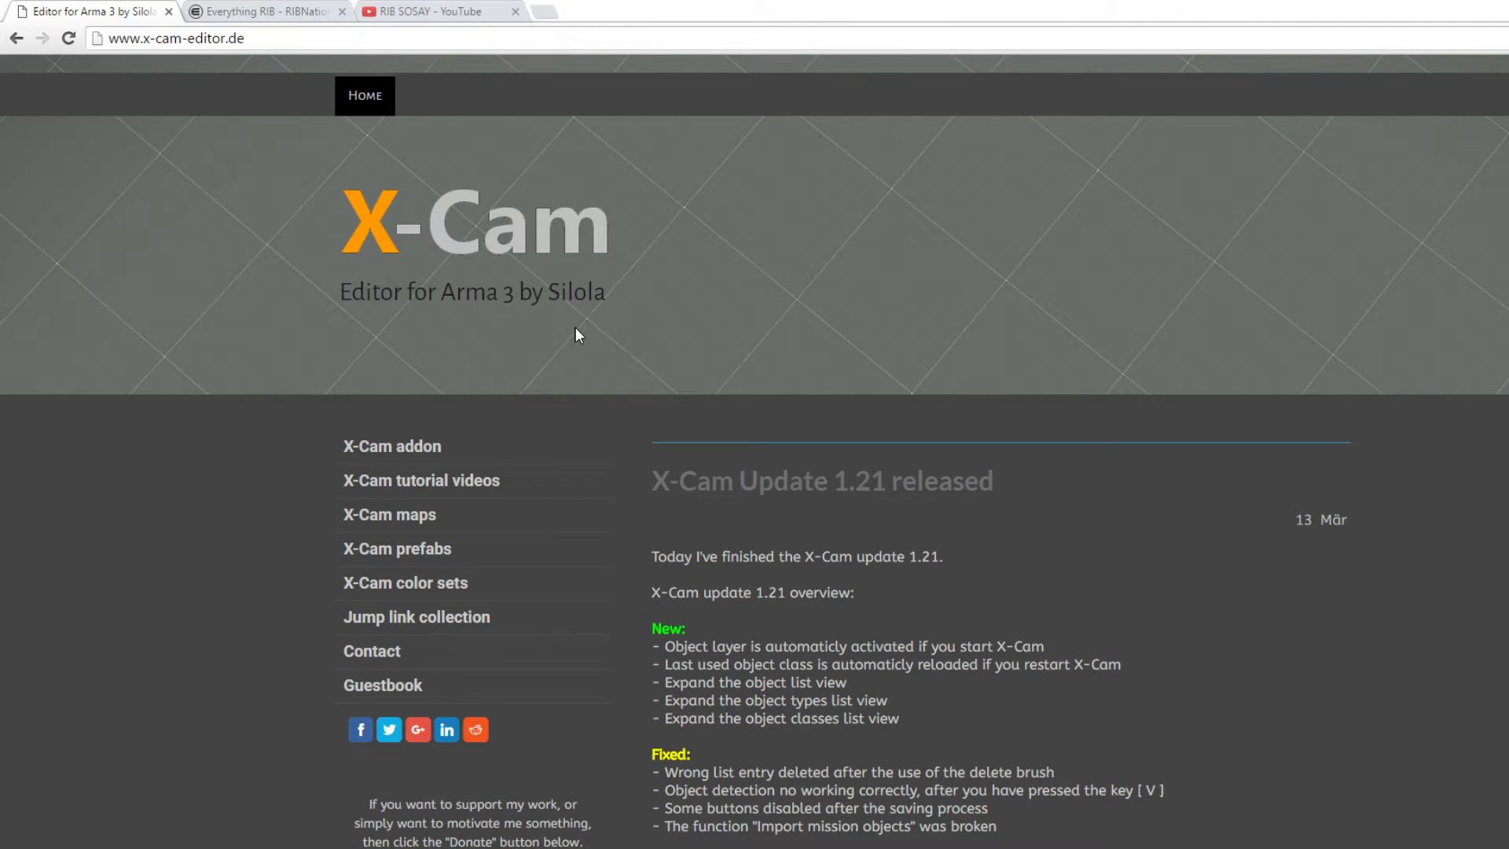
{"action": "mouse_move", "coordinate": [730, 462]}
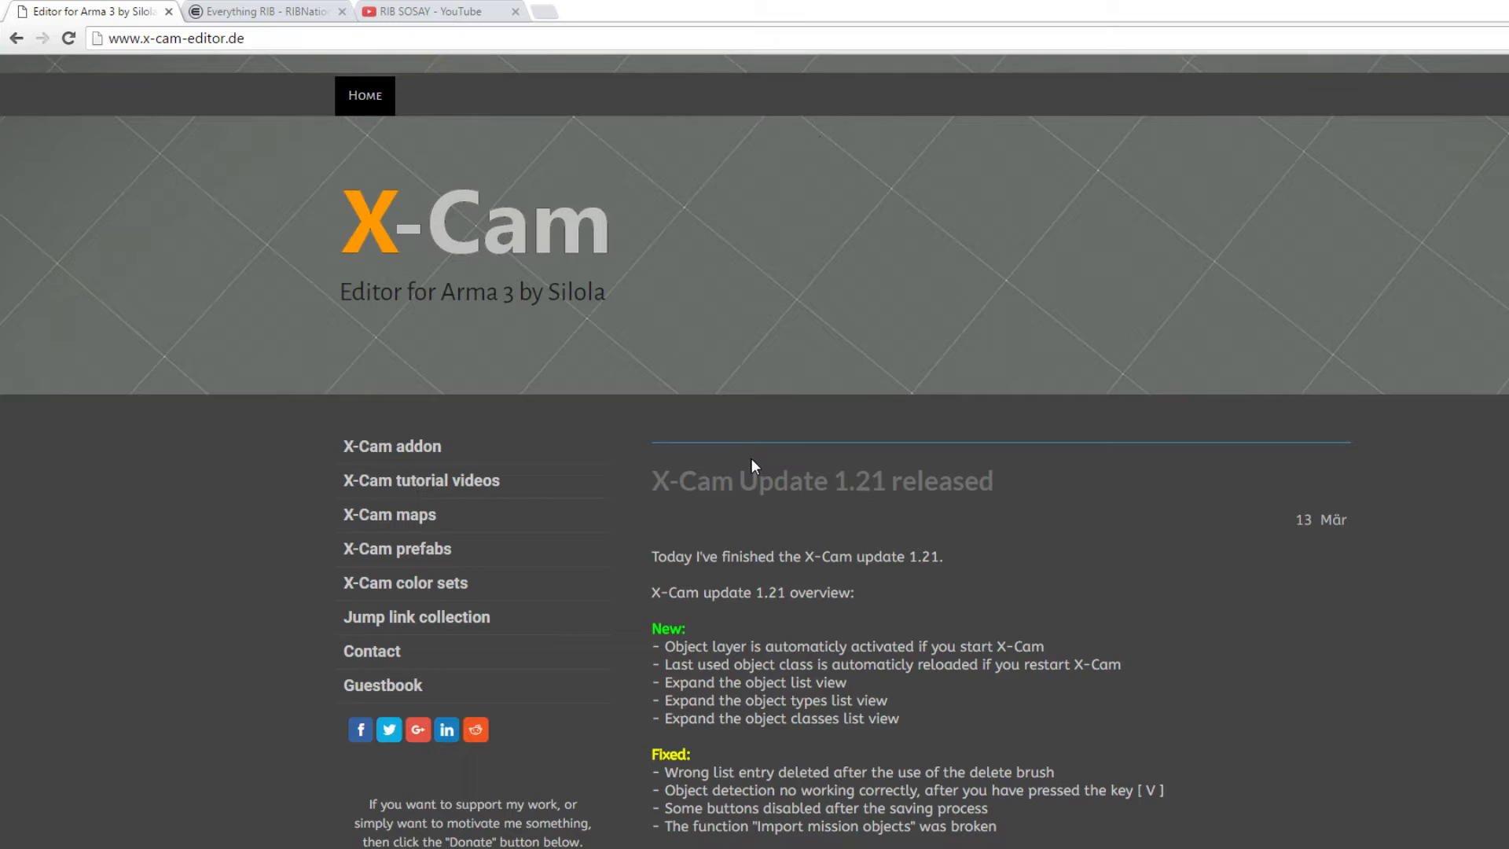
{"action": "mouse_move", "coordinate": [776, 452]}
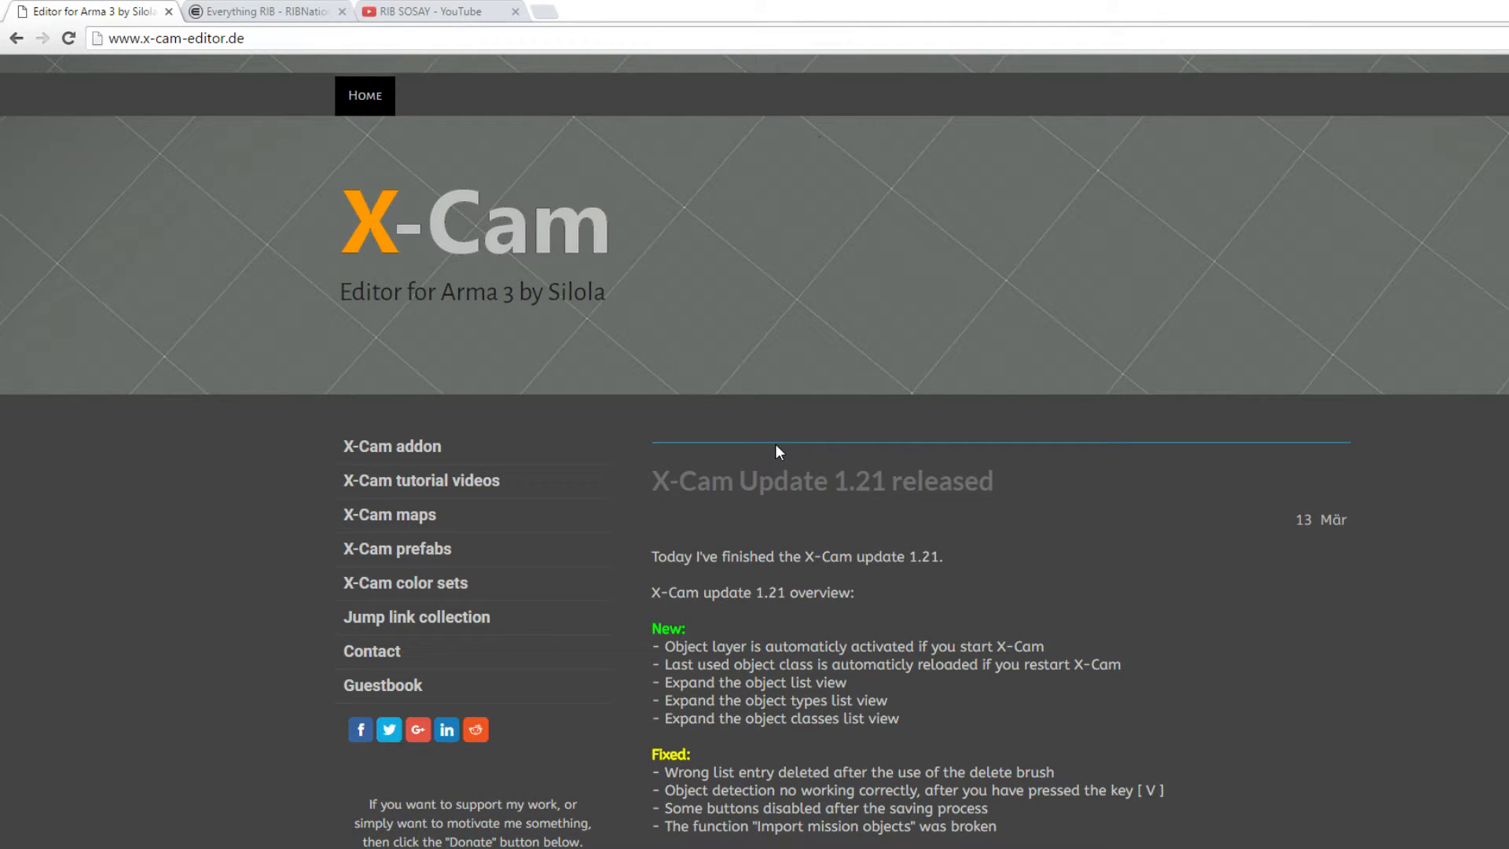
{"action": "mouse_move", "coordinate": [751, 612]}
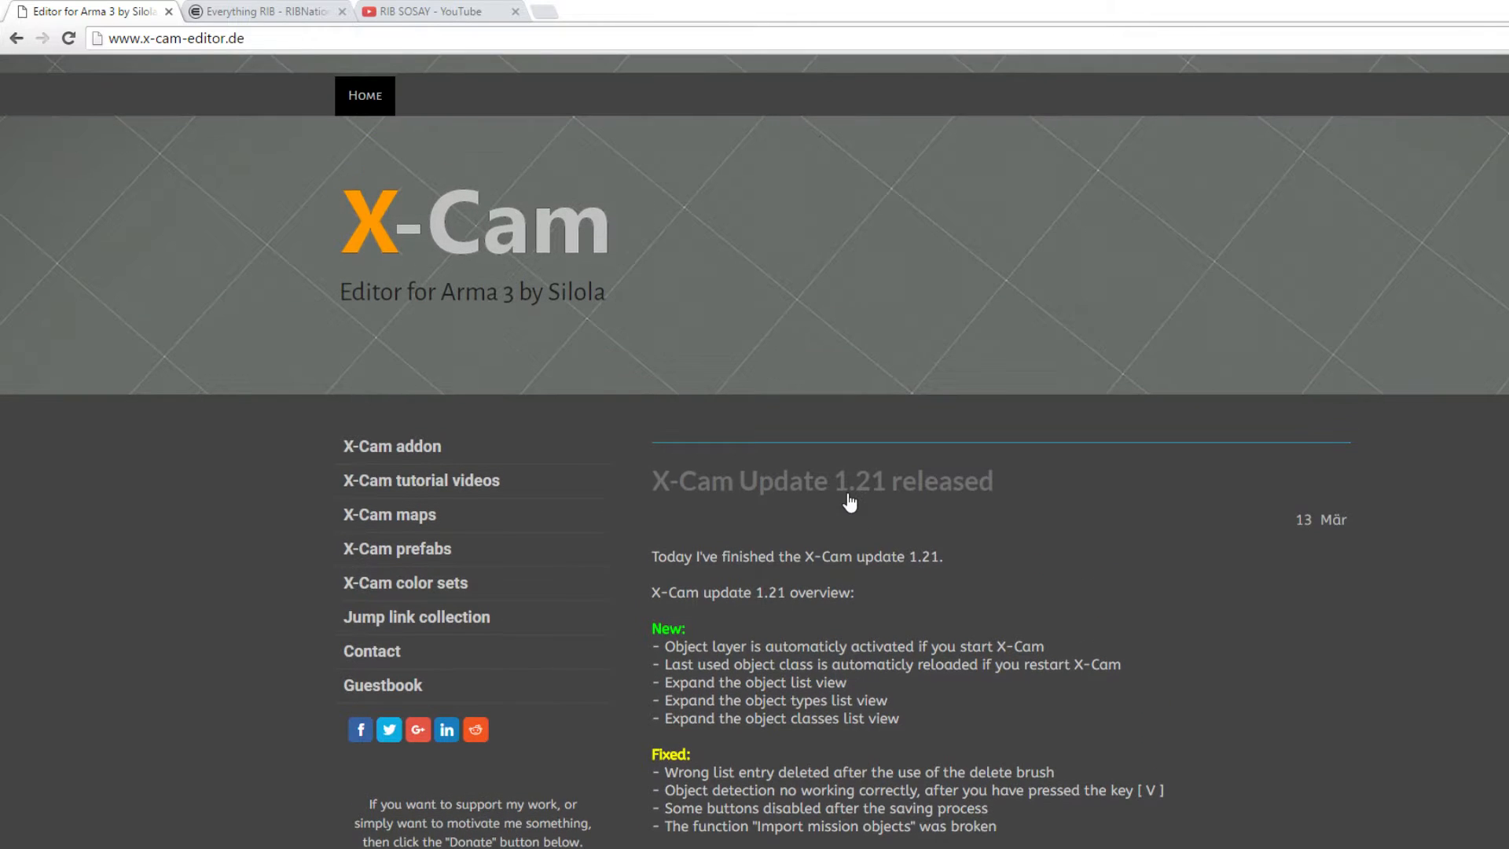
{"action": "left_click", "coordinate": [391, 445]}
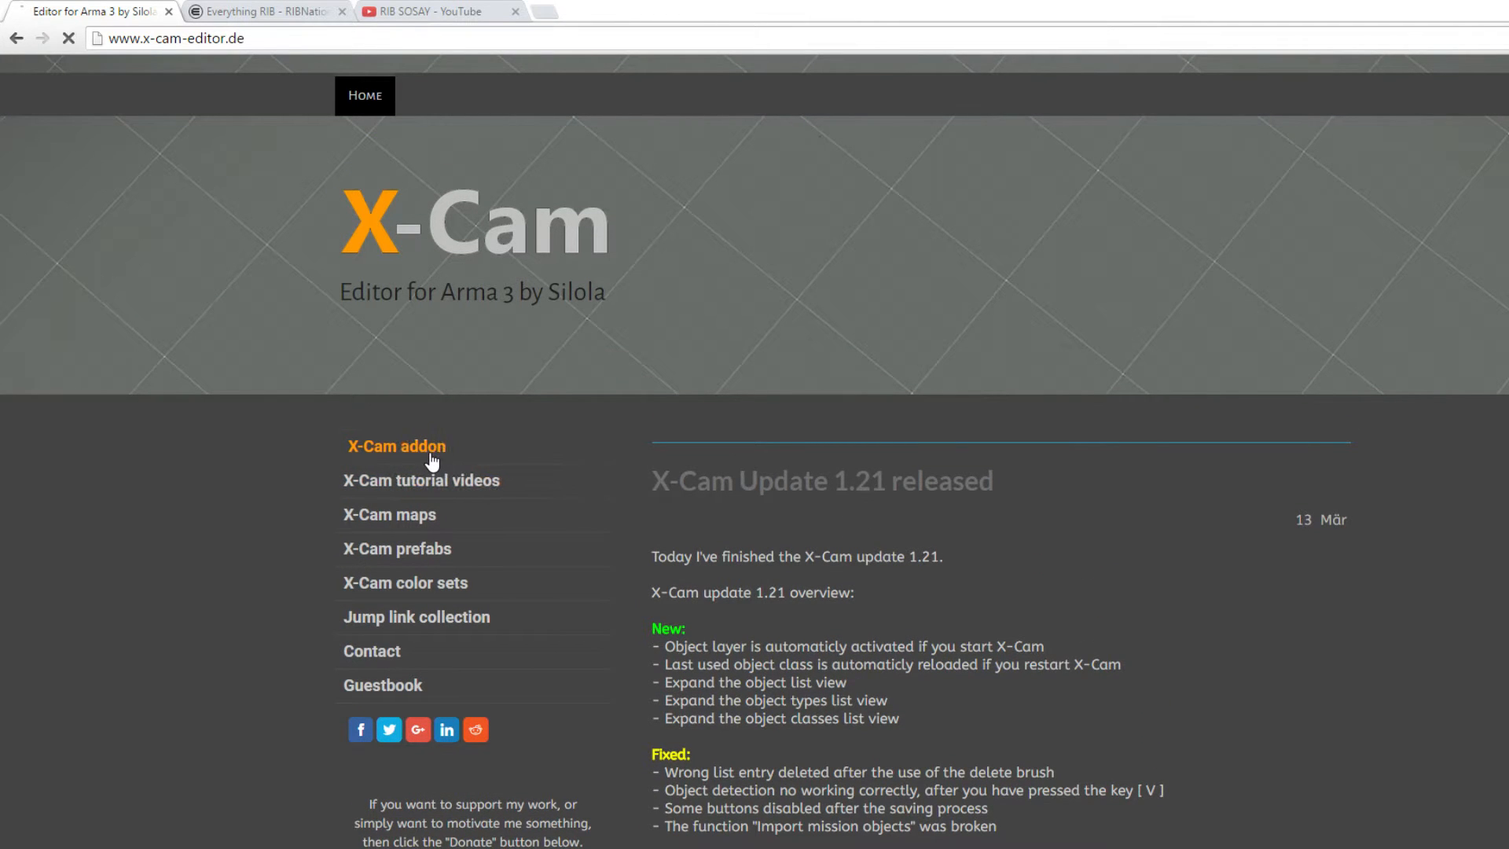
{"action": "left_click", "coordinate": [396, 445]}
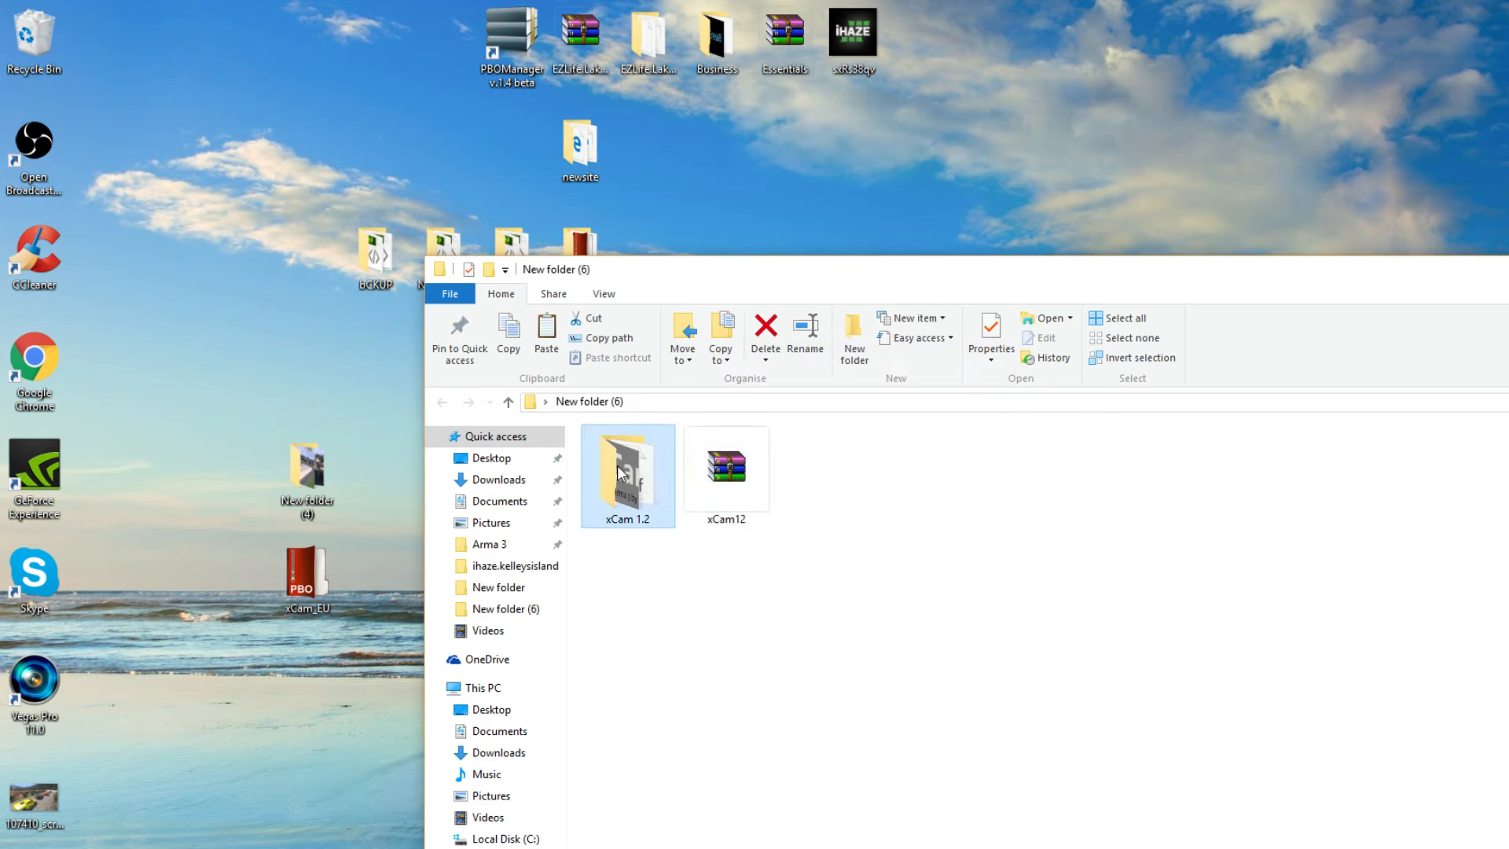
{"action": "double_click", "coordinate": [627, 467]}
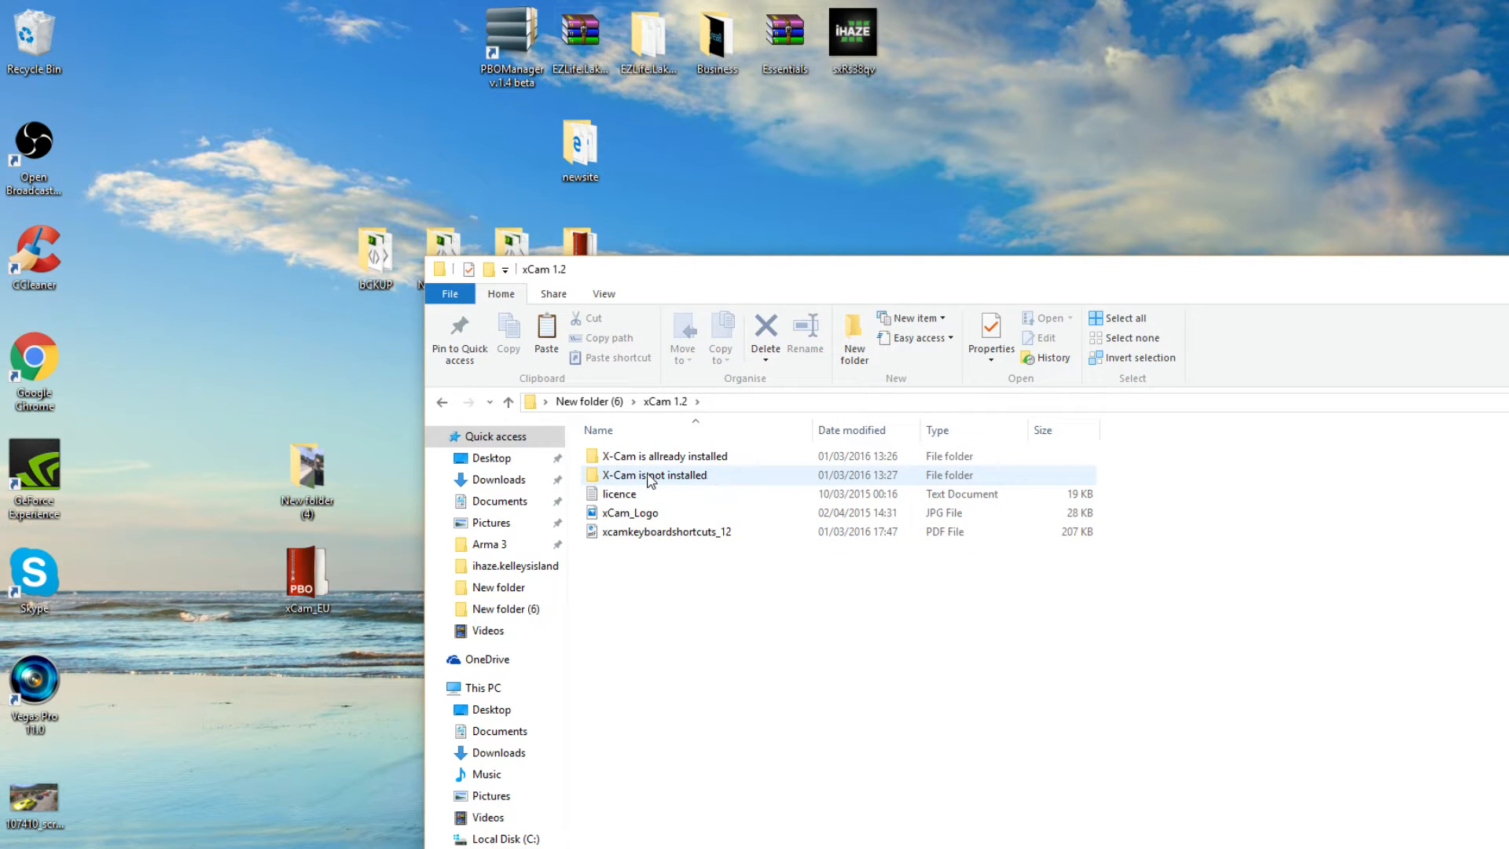
{"action": "double_click", "coordinate": [654, 474]}
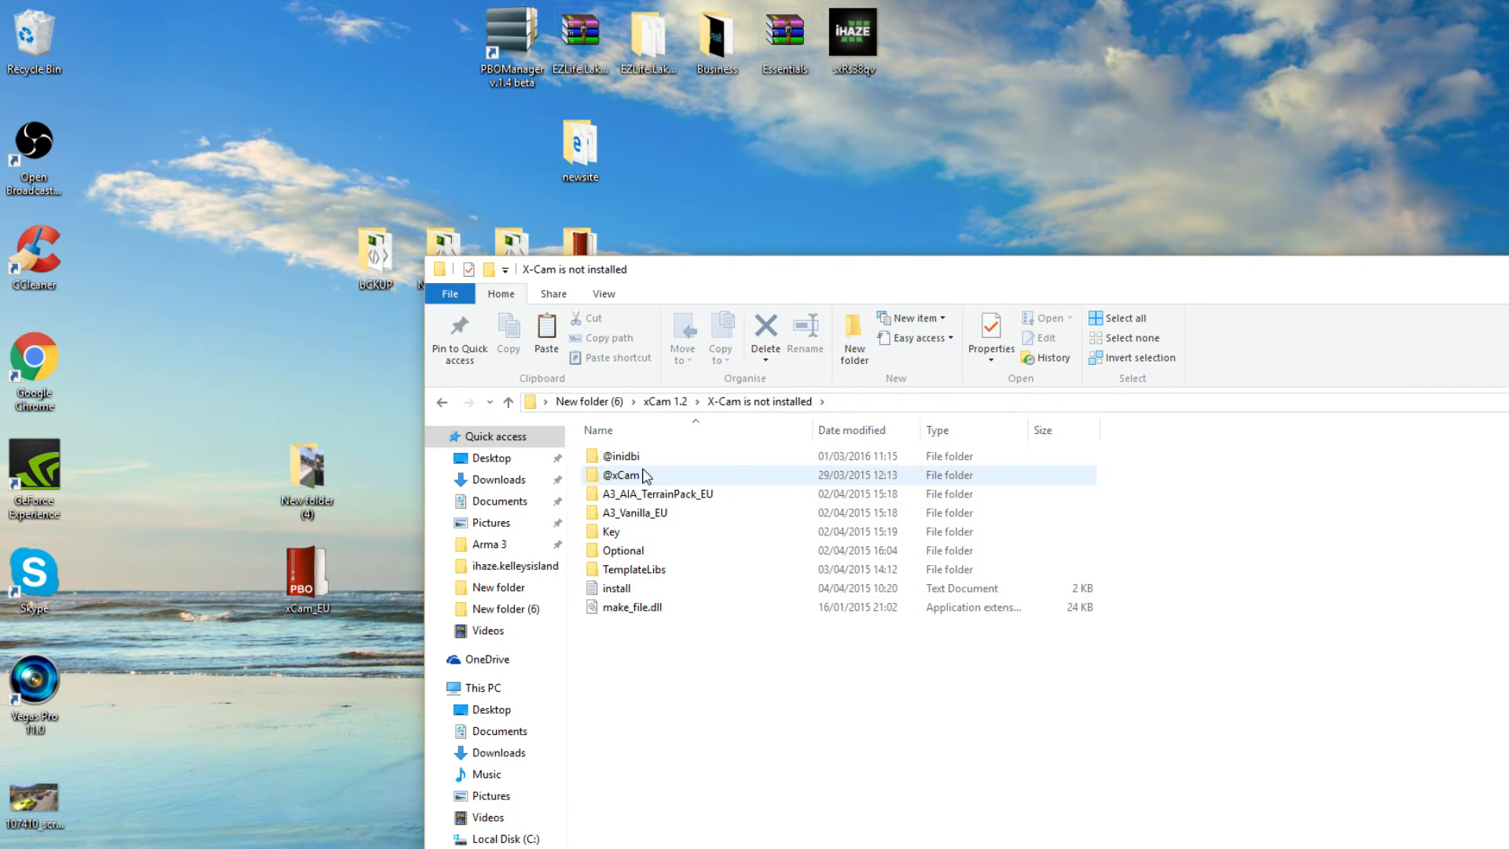
{"action": "left_click", "coordinate": [621, 456]}
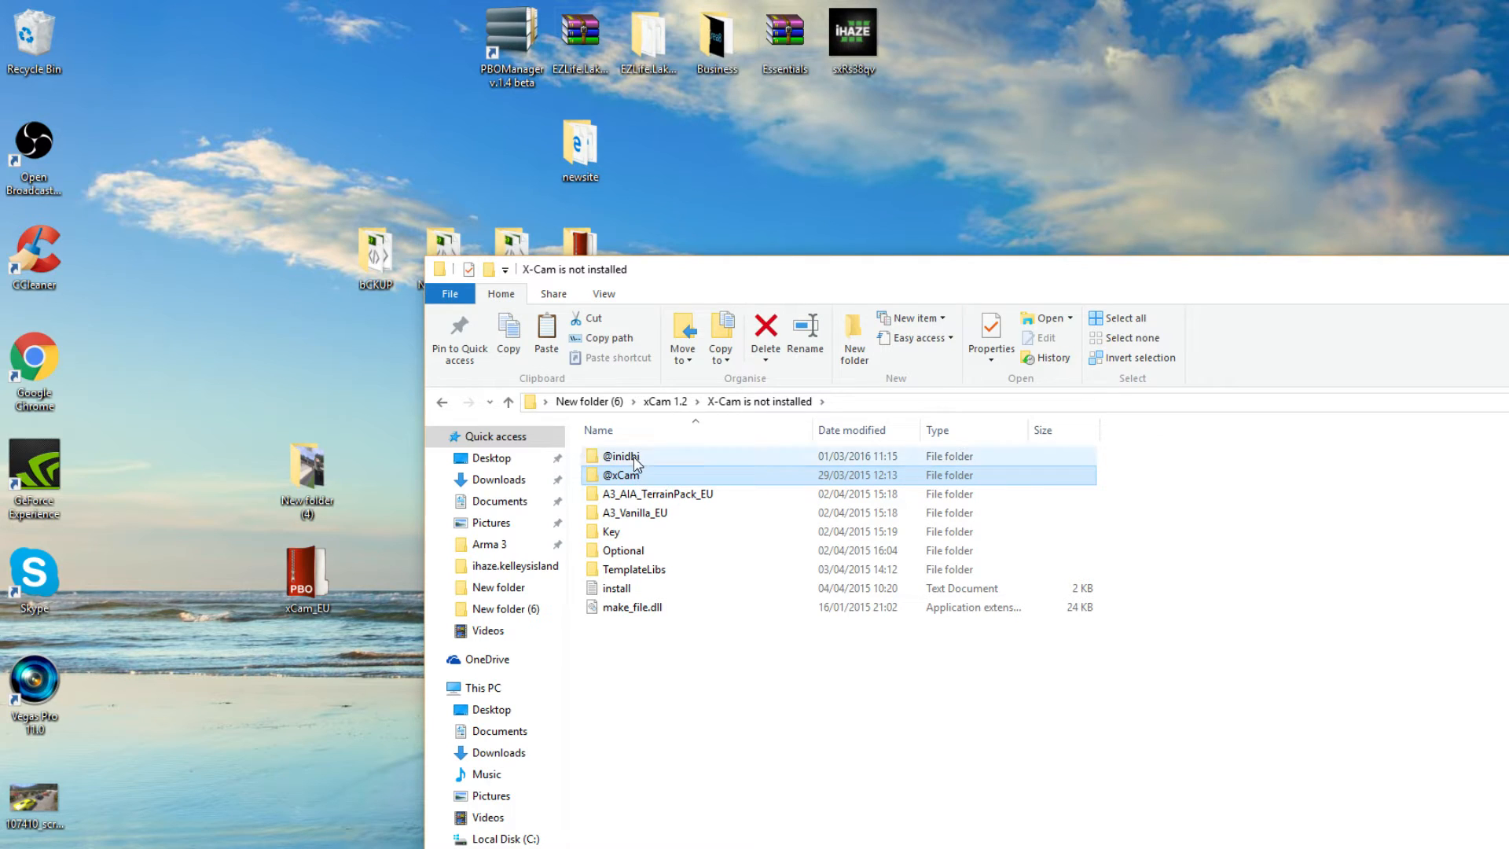
{"action": "left_click", "coordinate": [658, 494]}
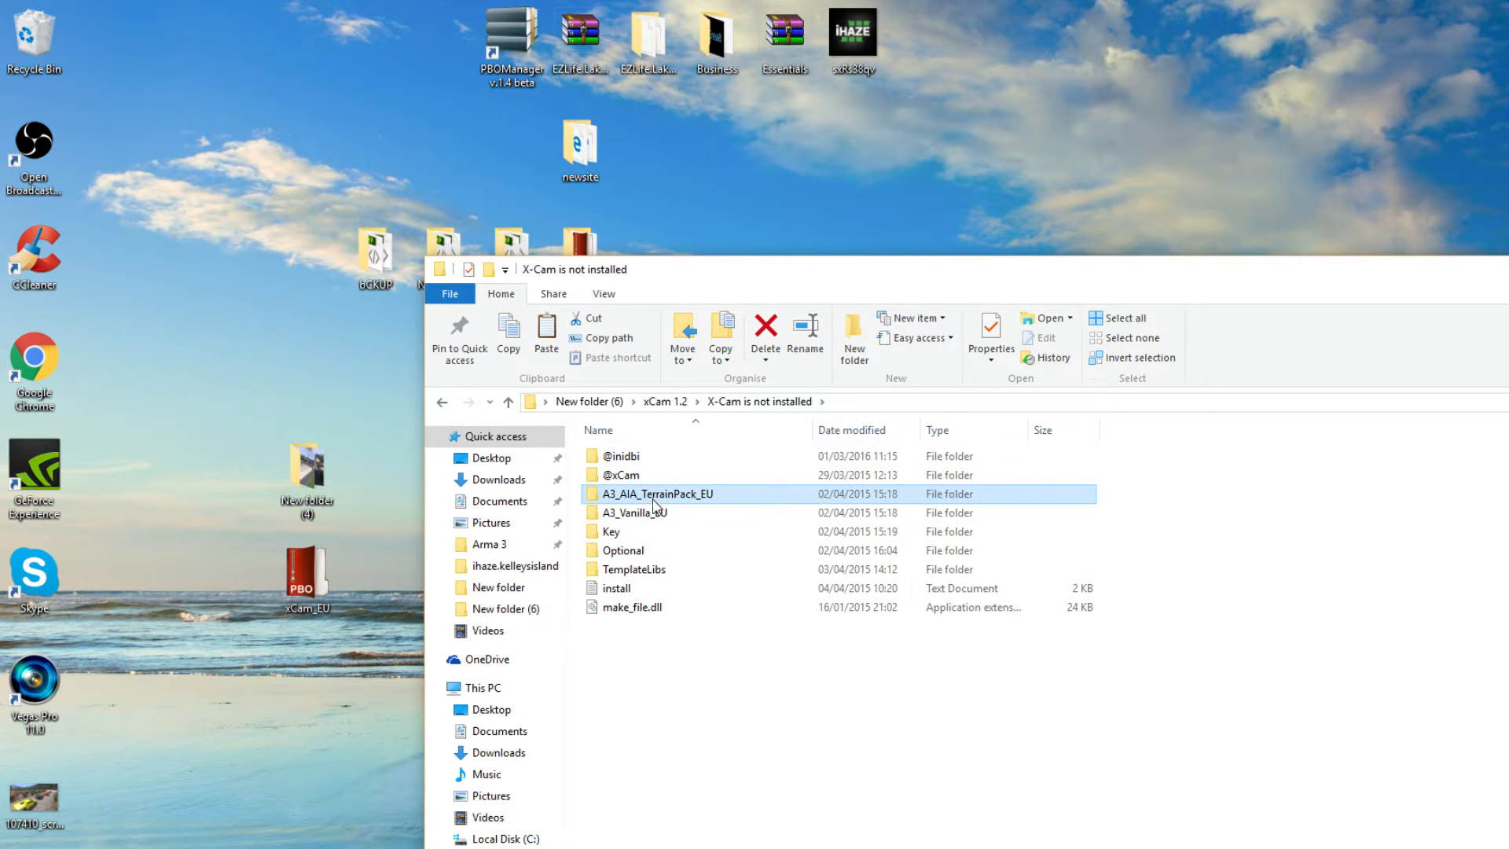
{"action": "mouse_move", "coordinate": [705, 507]}
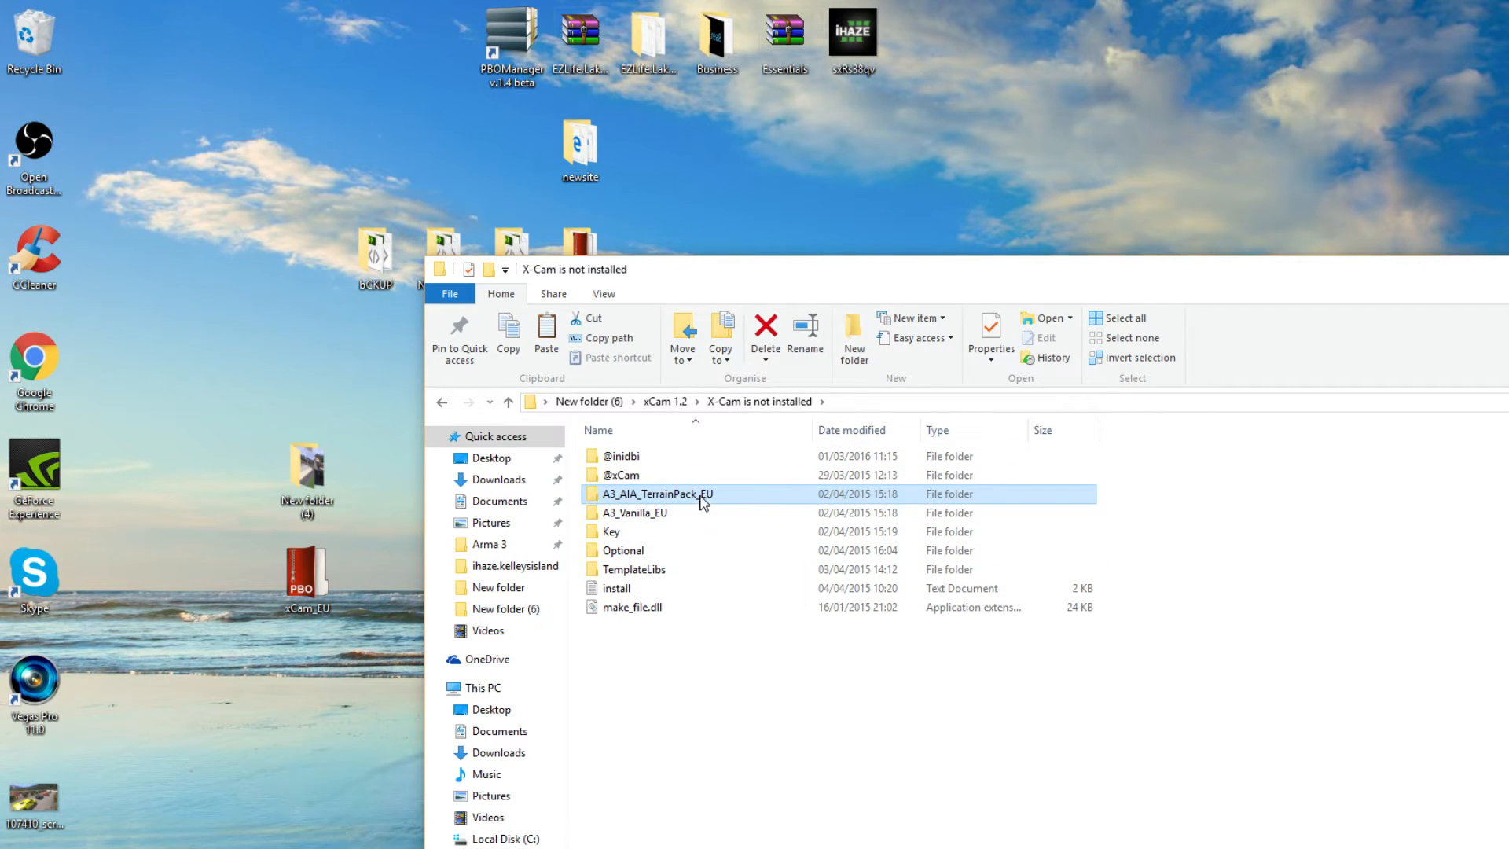
{"action": "mouse_move", "coordinate": [674, 493]}
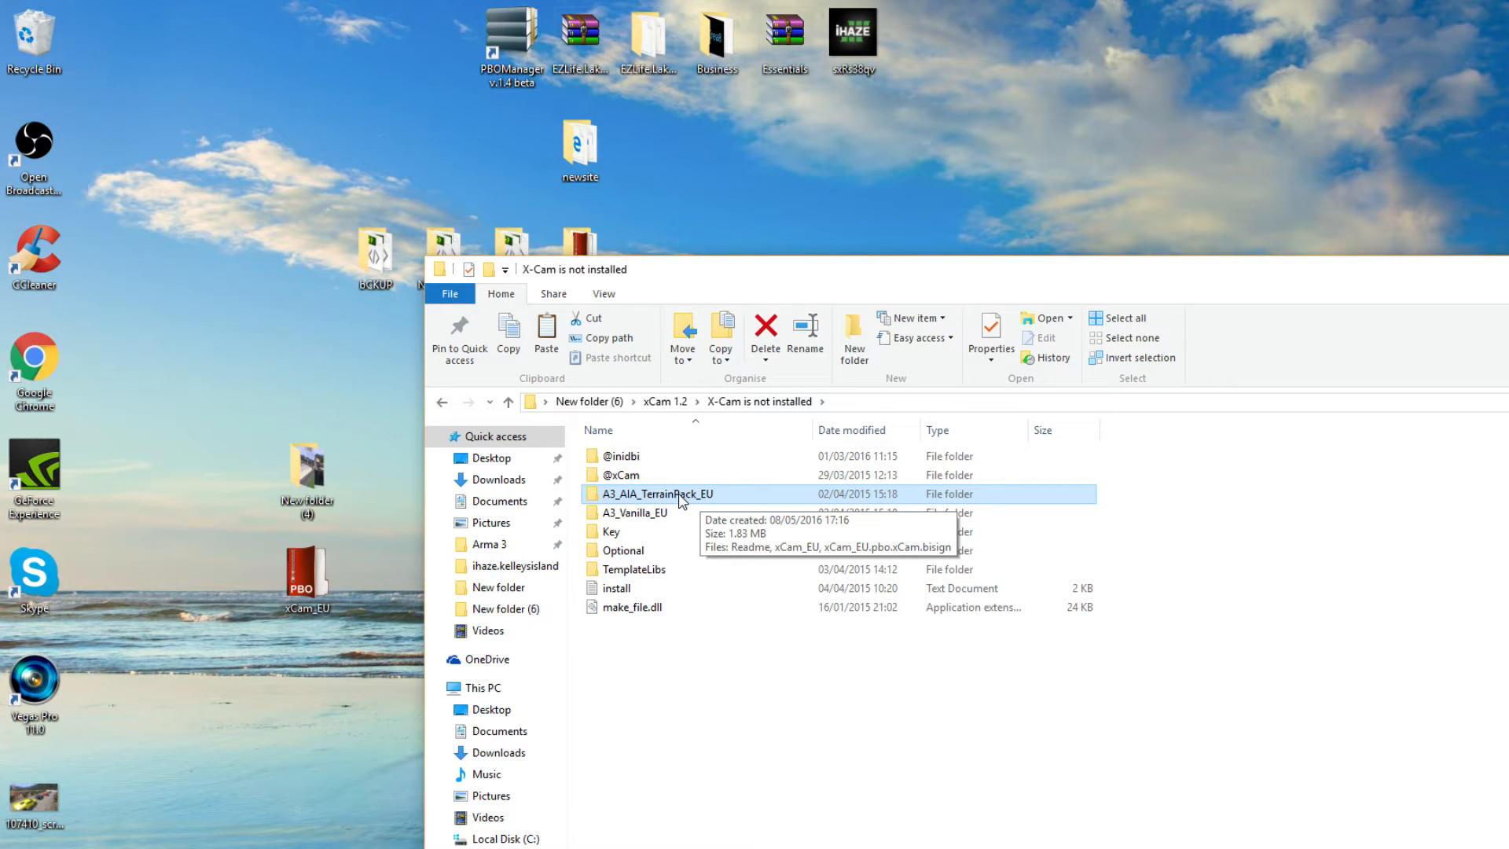
{"action": "double_click", "coordinate": [657, 494]}
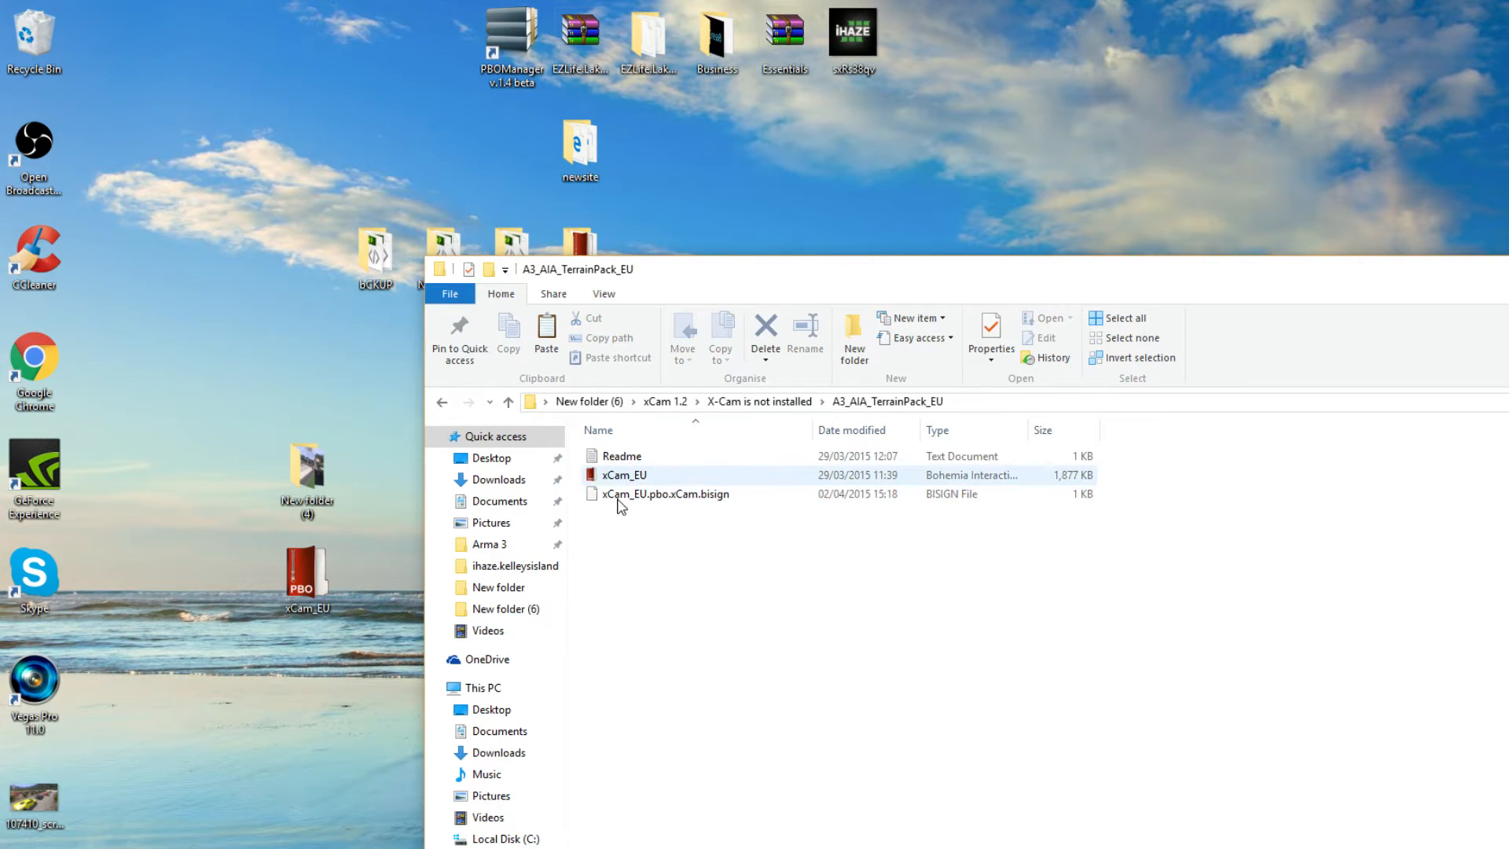
{"action": "right_click", "coordinate": [624, 475]}
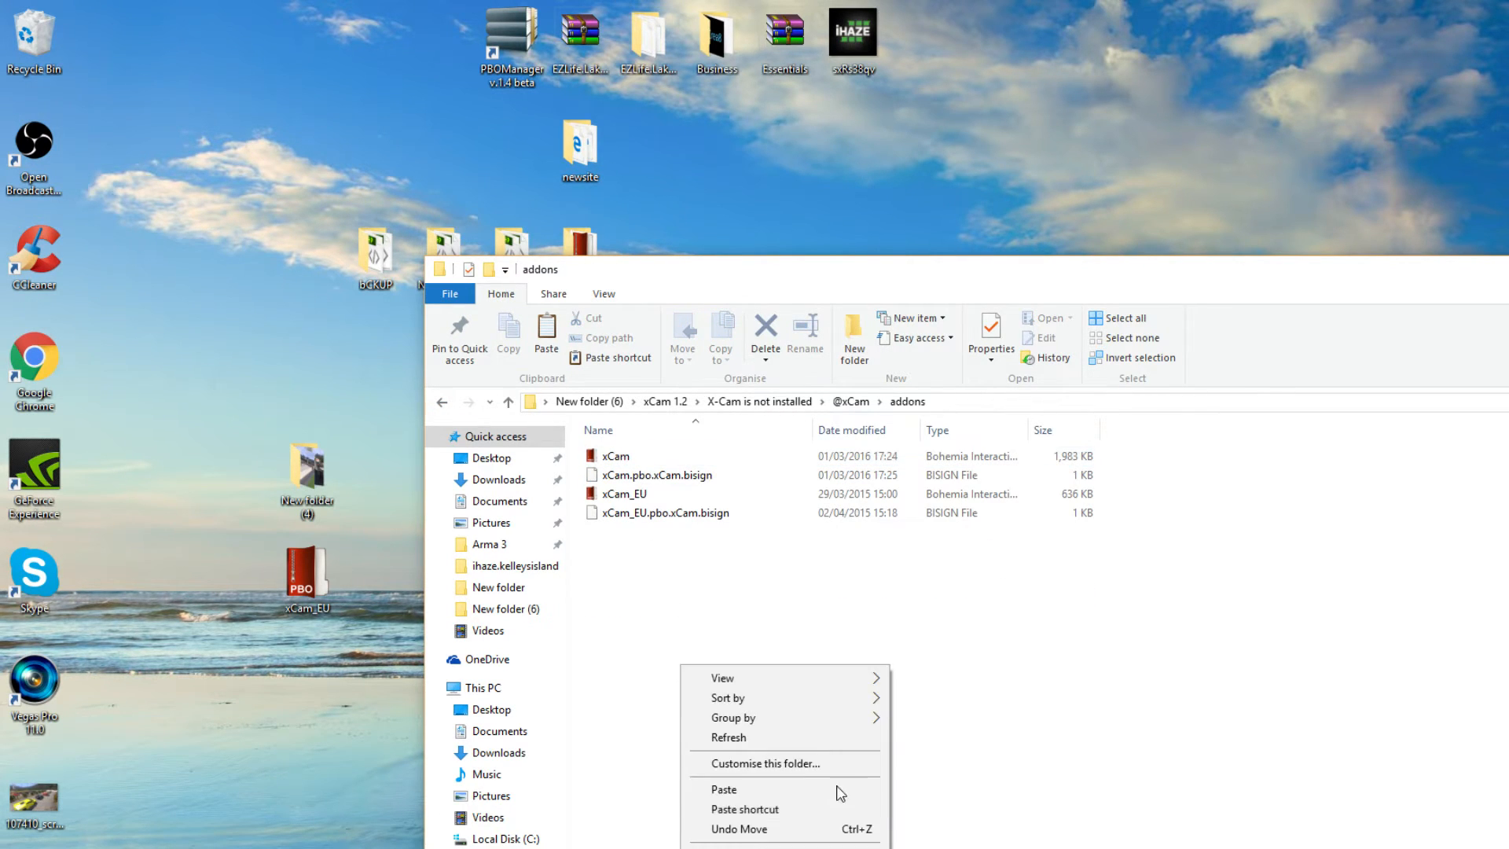
{"action": "left_click", "coordinate": [723, 789]}
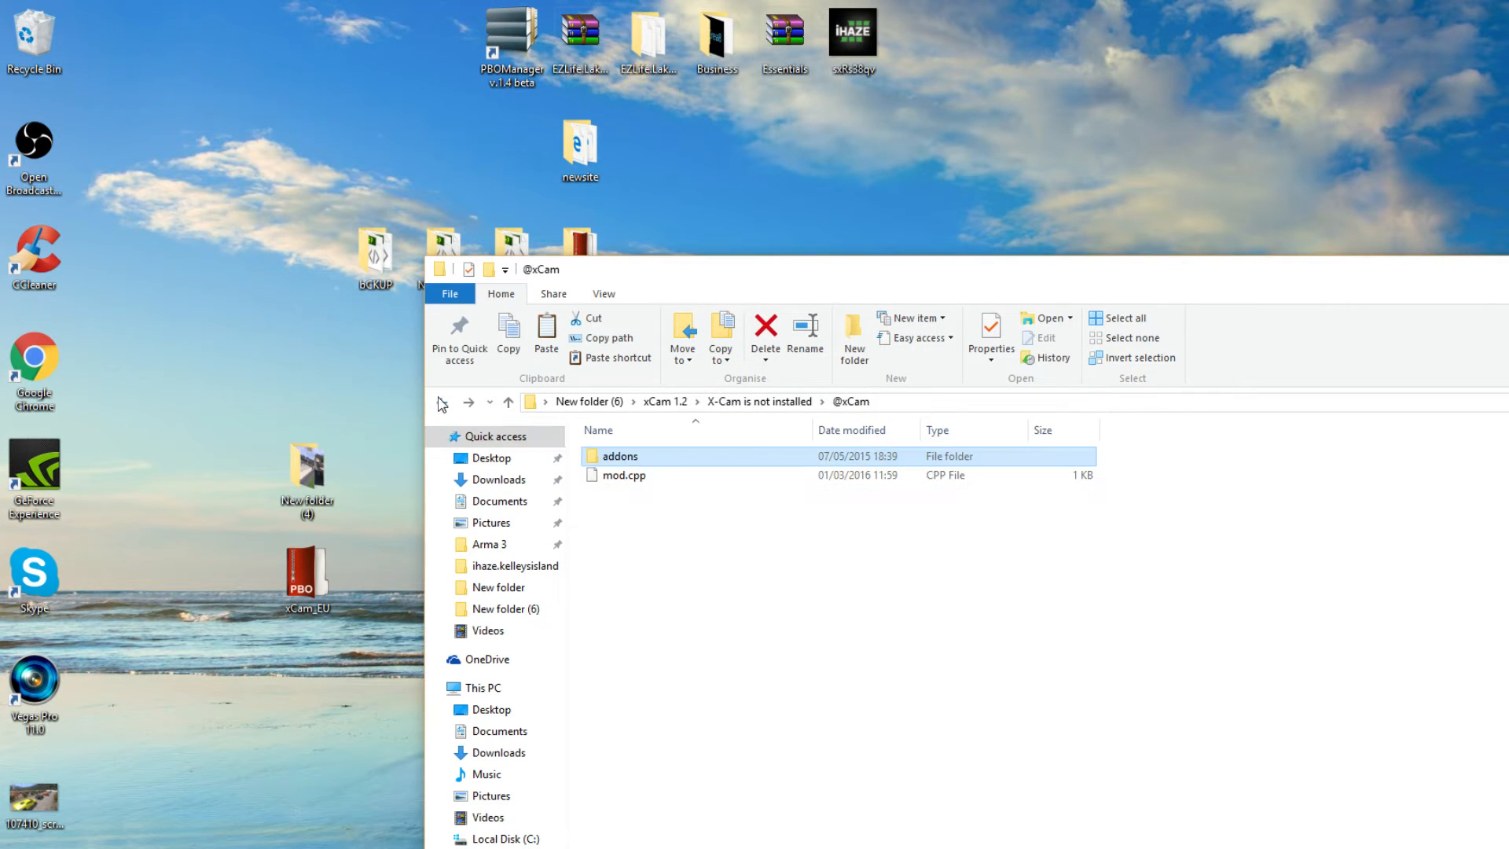
{"action": "left_click", "coordinate": [508, 401]}
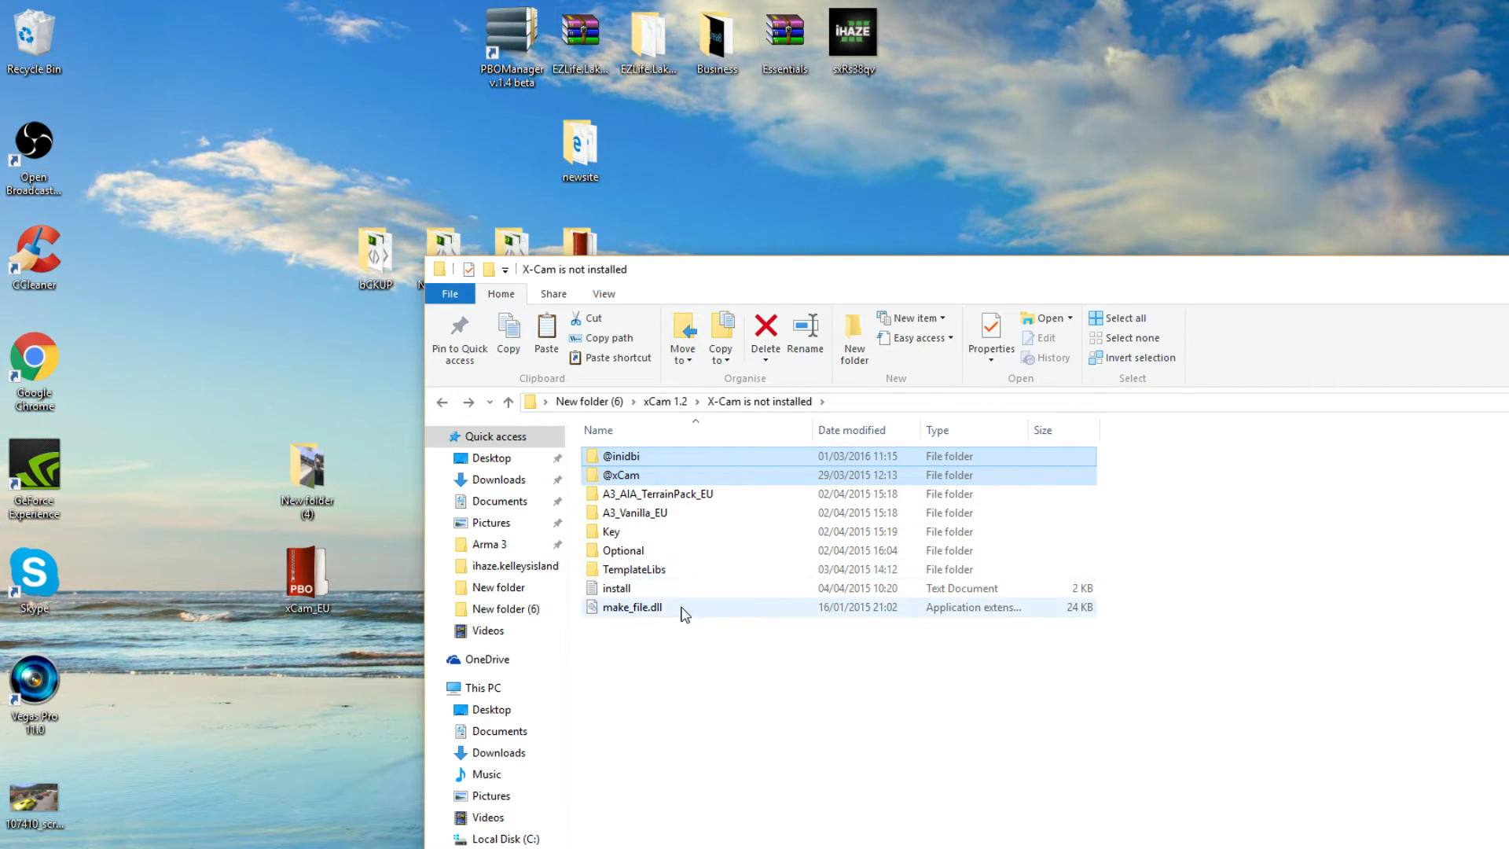
{"action": "mouse_move", "coordinate": [674, 615]}
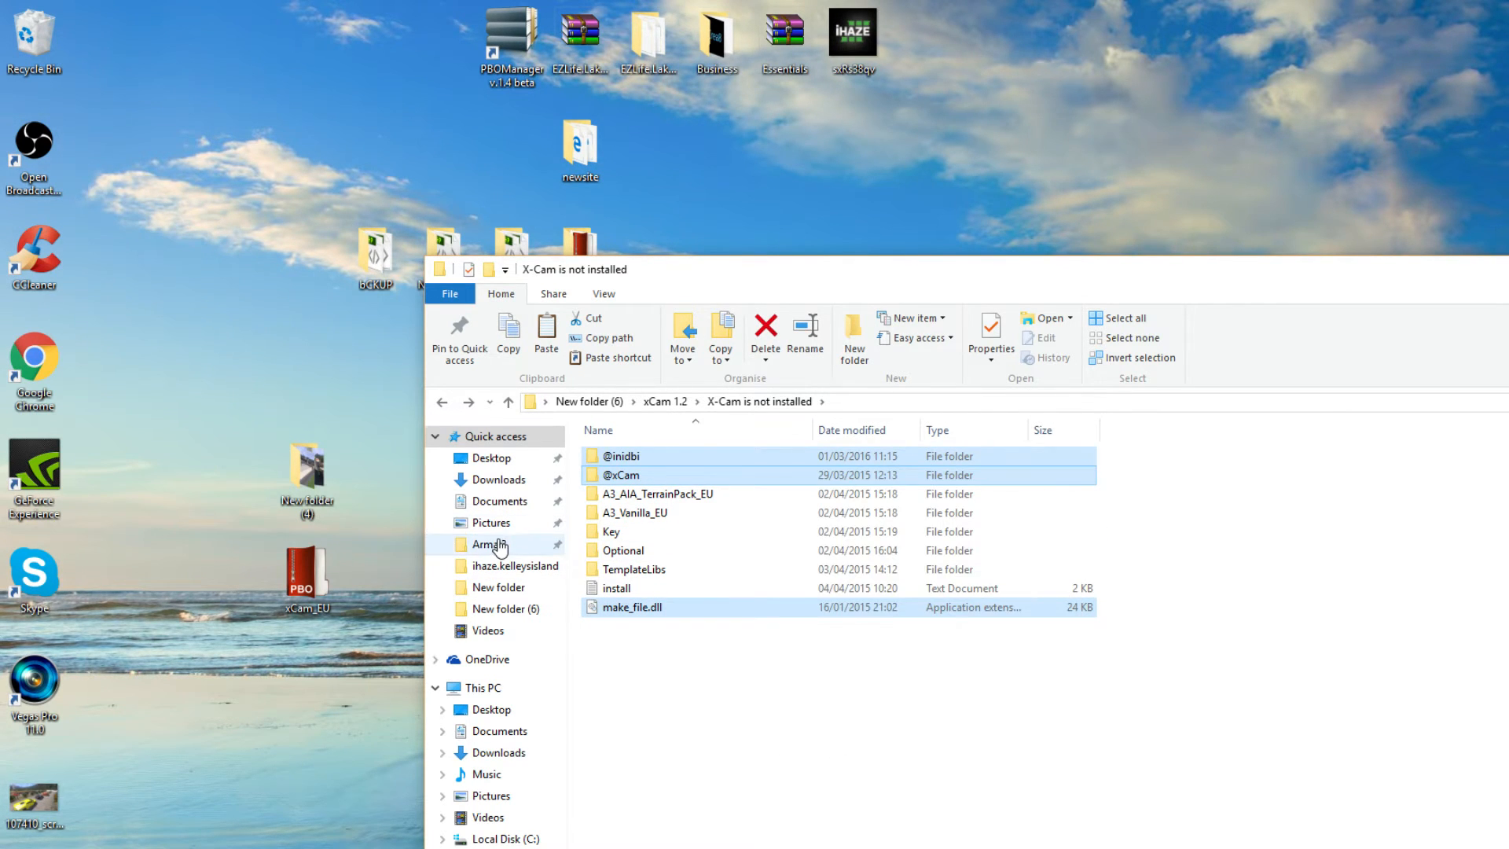
{"action": "left_click", "coordinate": [489, 544]}
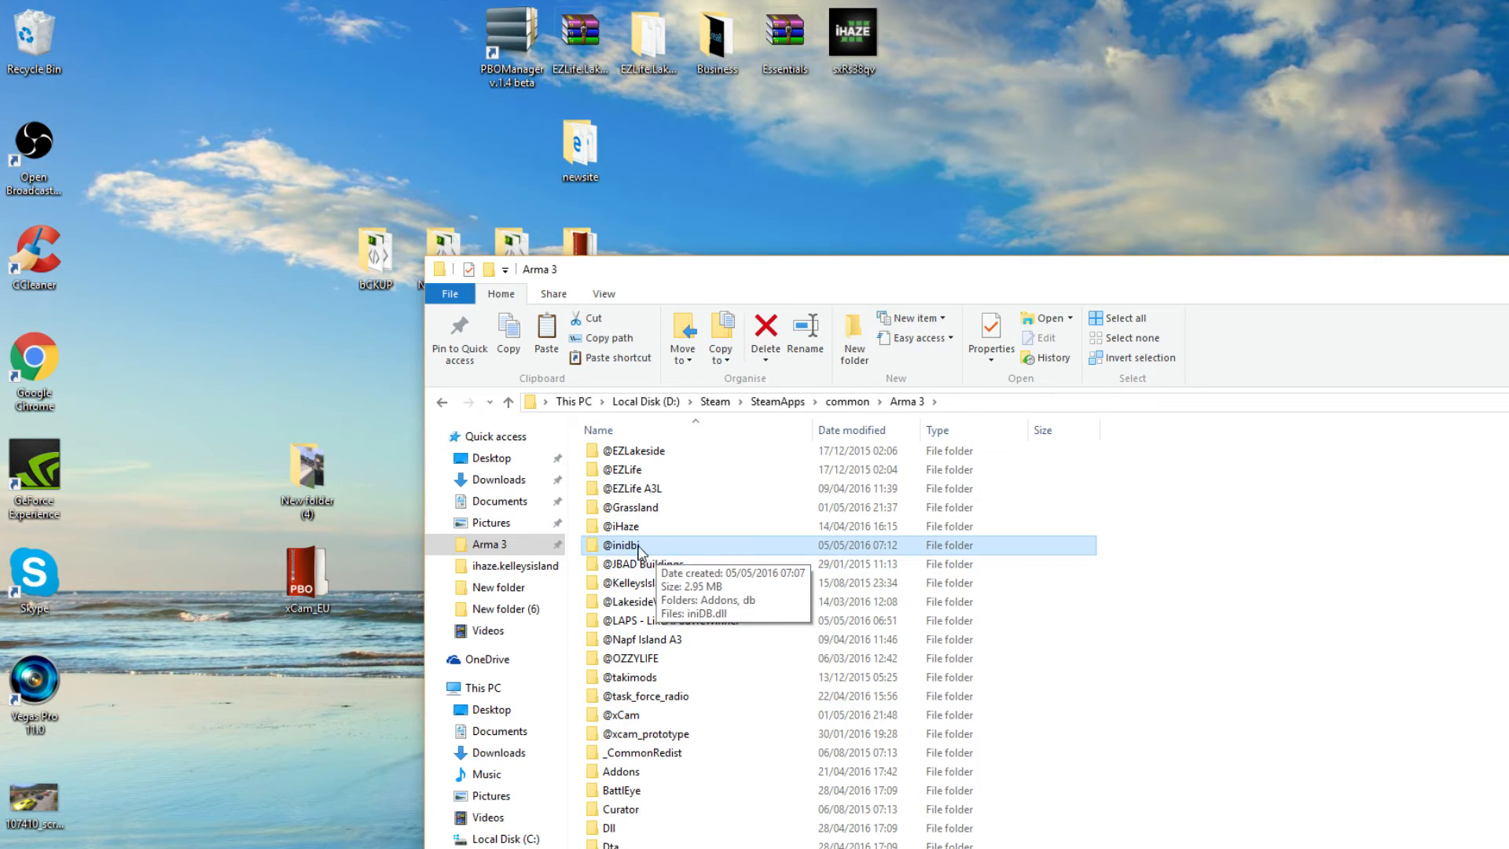
{"action": "scroll", "scroll_direction": "down", "scroll_amount": 3}
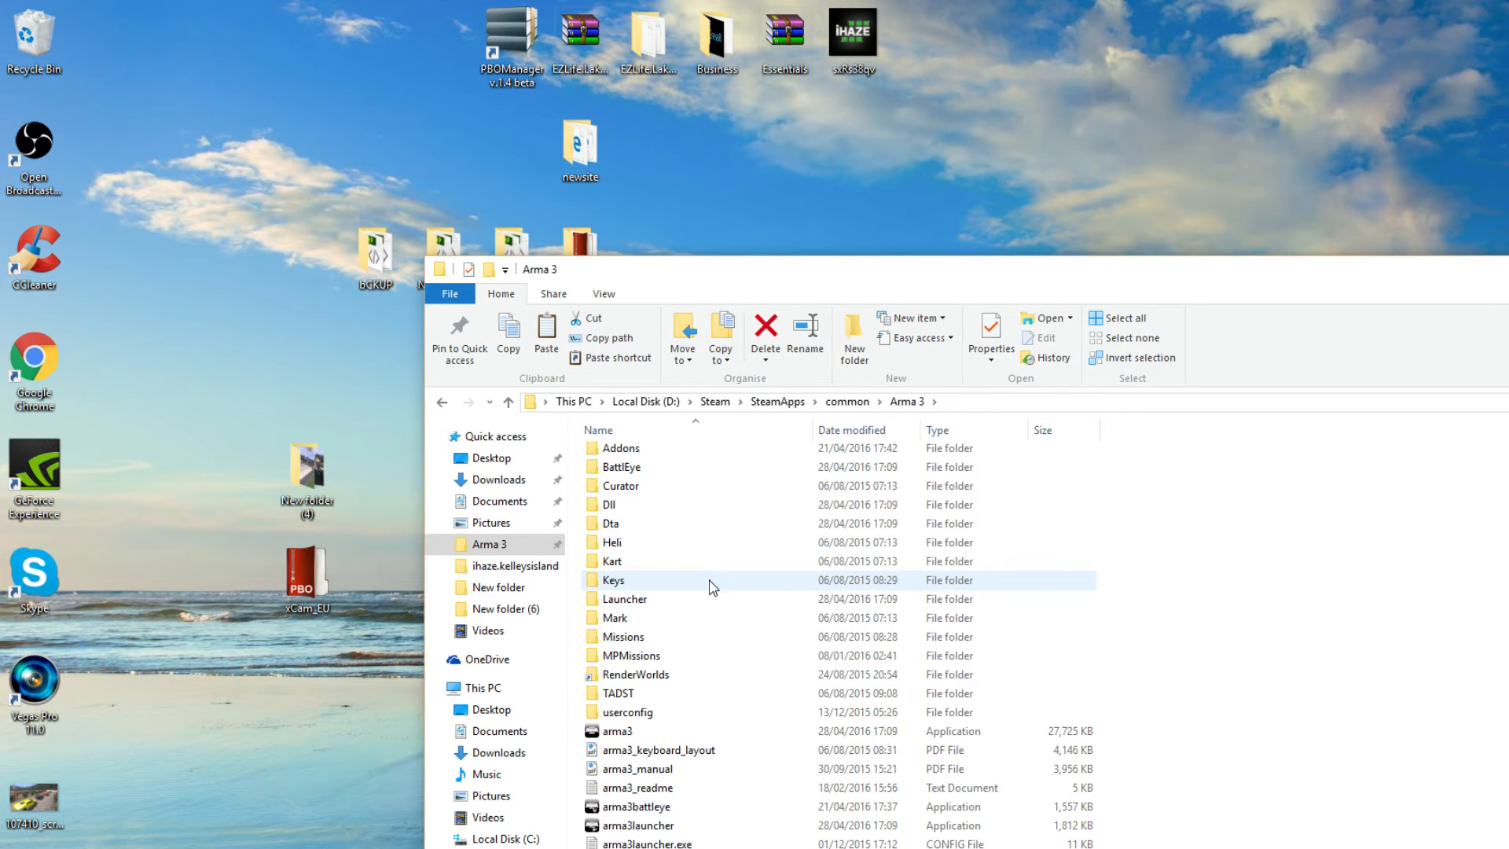
{"action": "scroll", "scroll_direction": "down", "scroll_amount": 3}
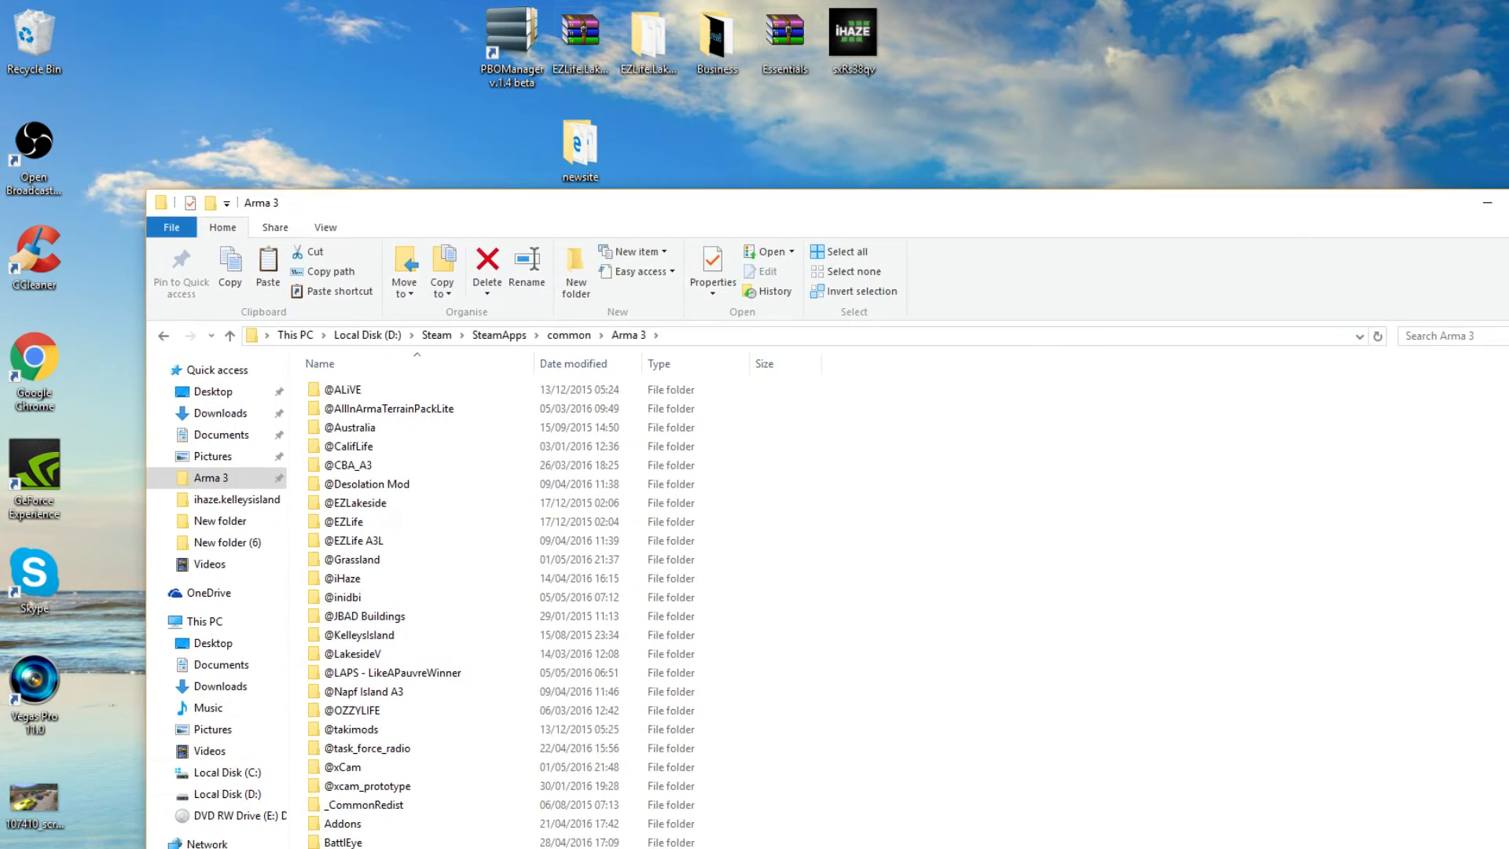
{"action": "left_click", "coordinate": [1486, 203]}
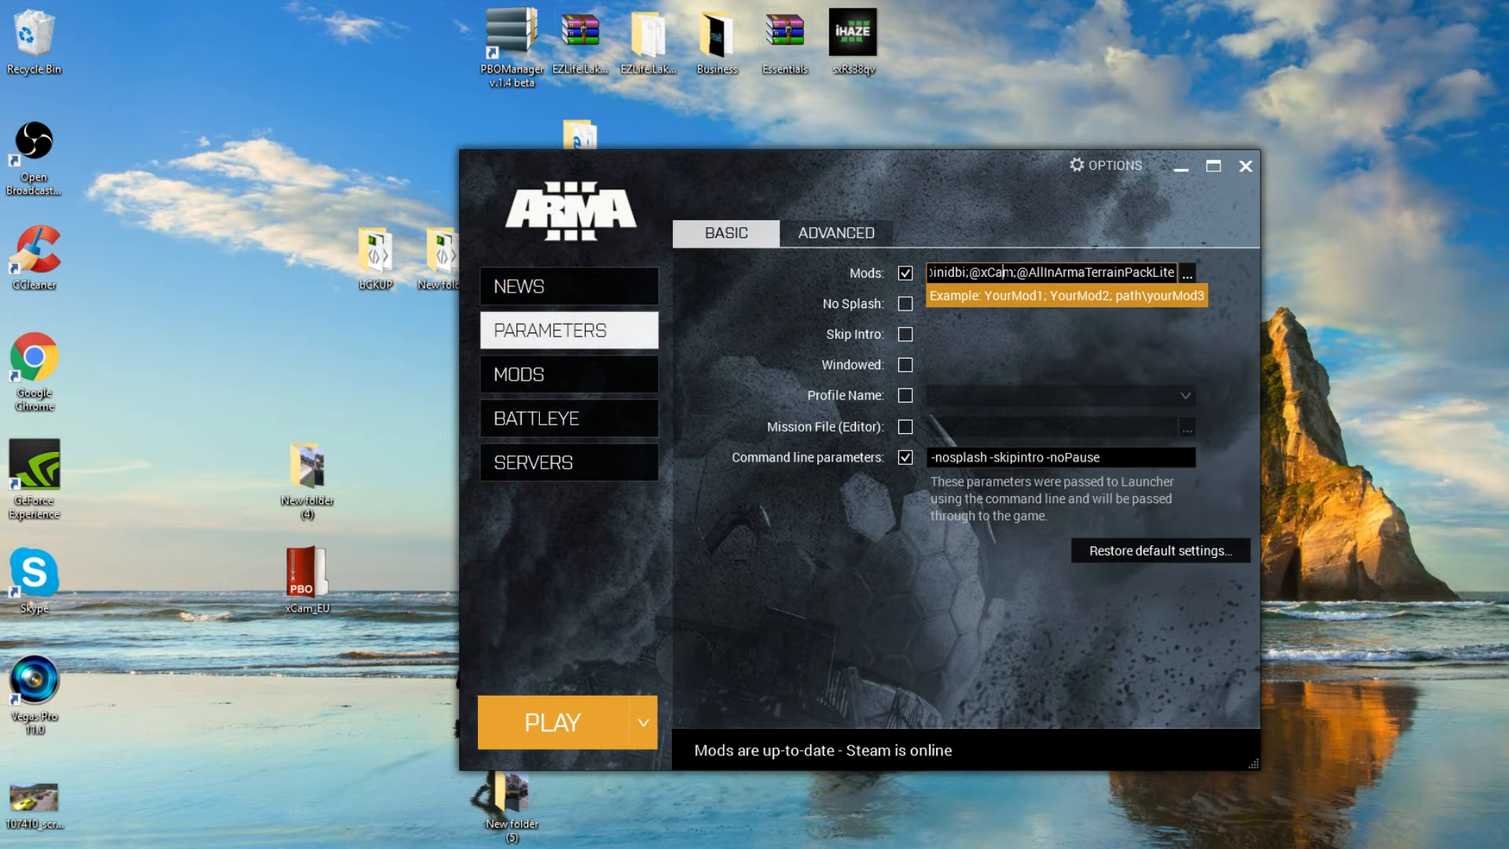
{"action": "left_click", "coordinate": [1187, 273]}
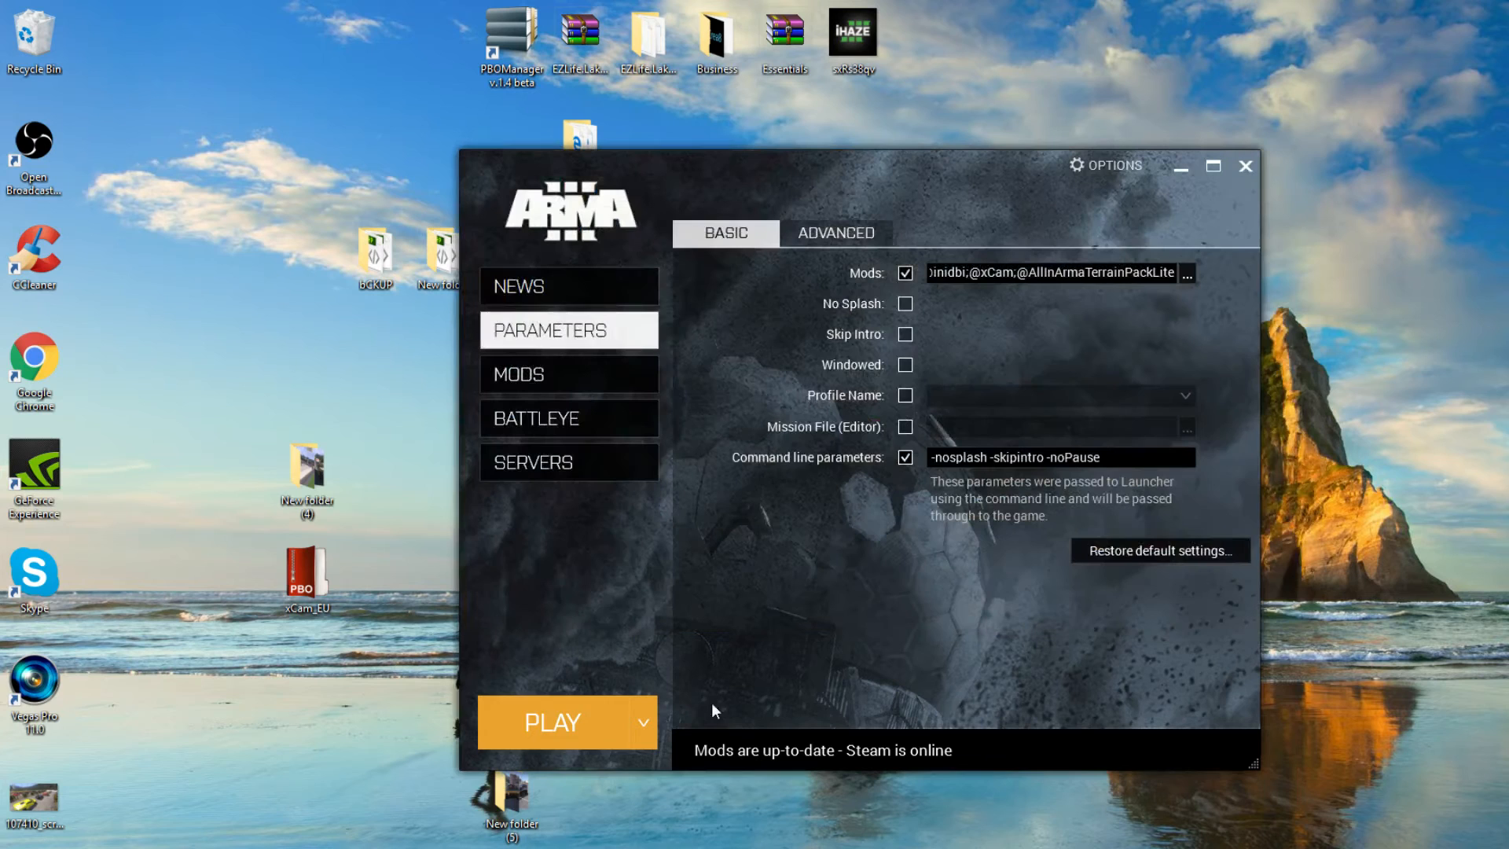
{"action": "left_click", "coordinate": [552, 721]}
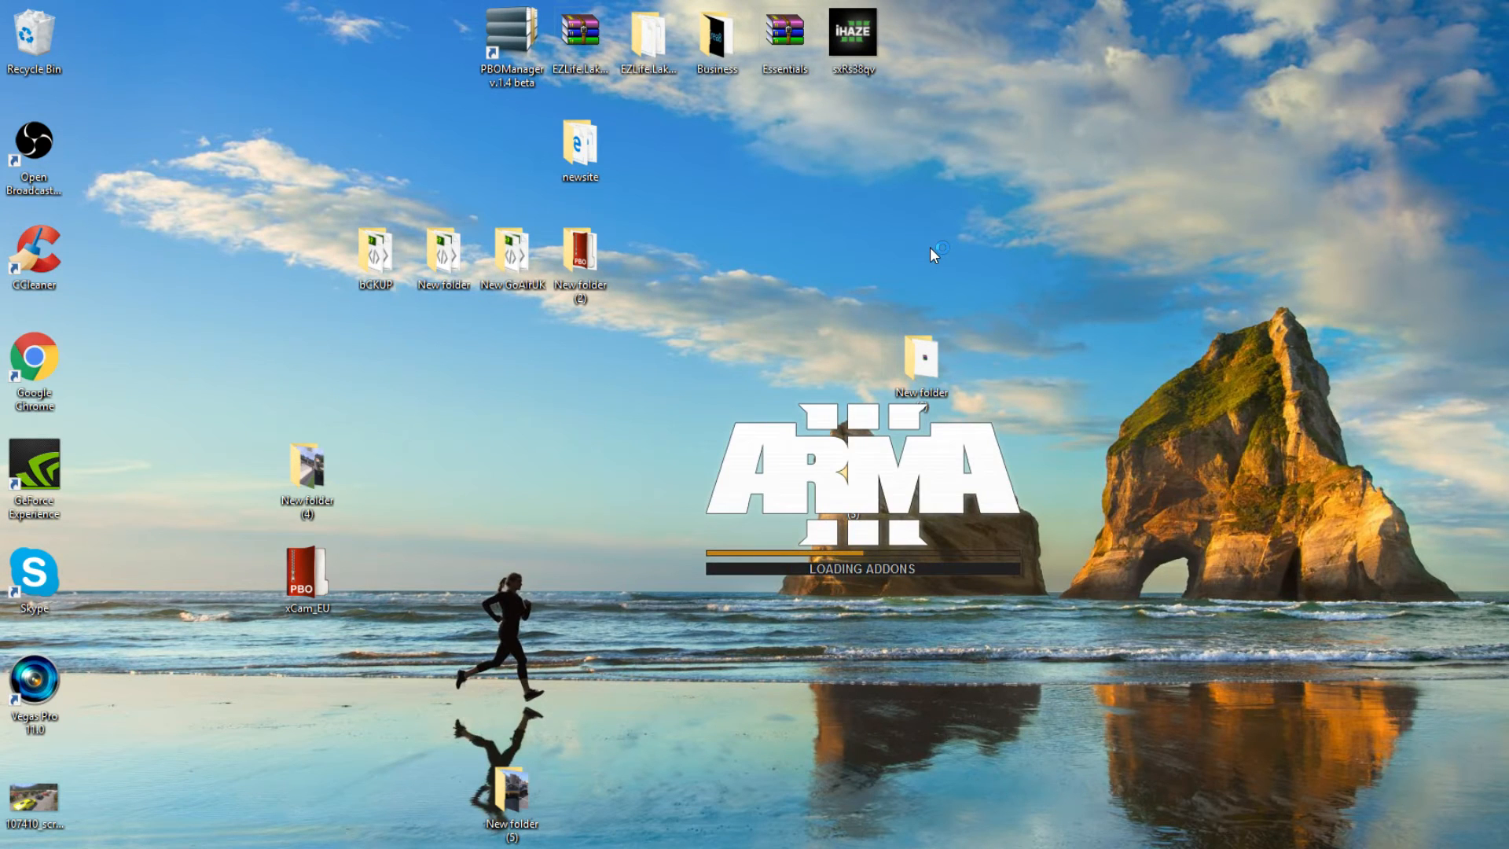
{"action": "mouse_move", "coordinate": [952, 237]}
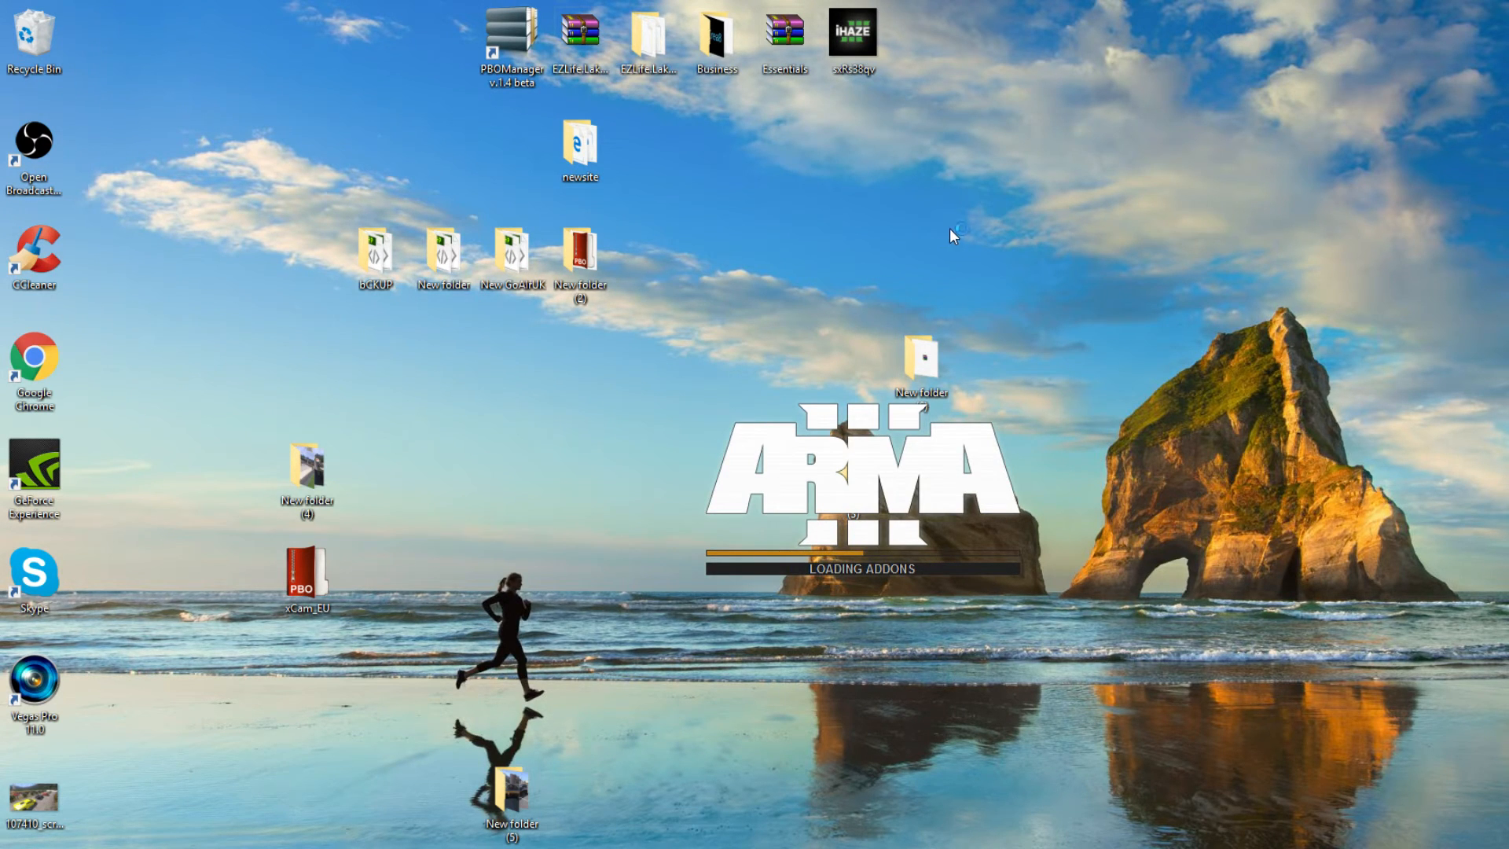
{"action": "mouse_move", "coordinate": [964, 264]}
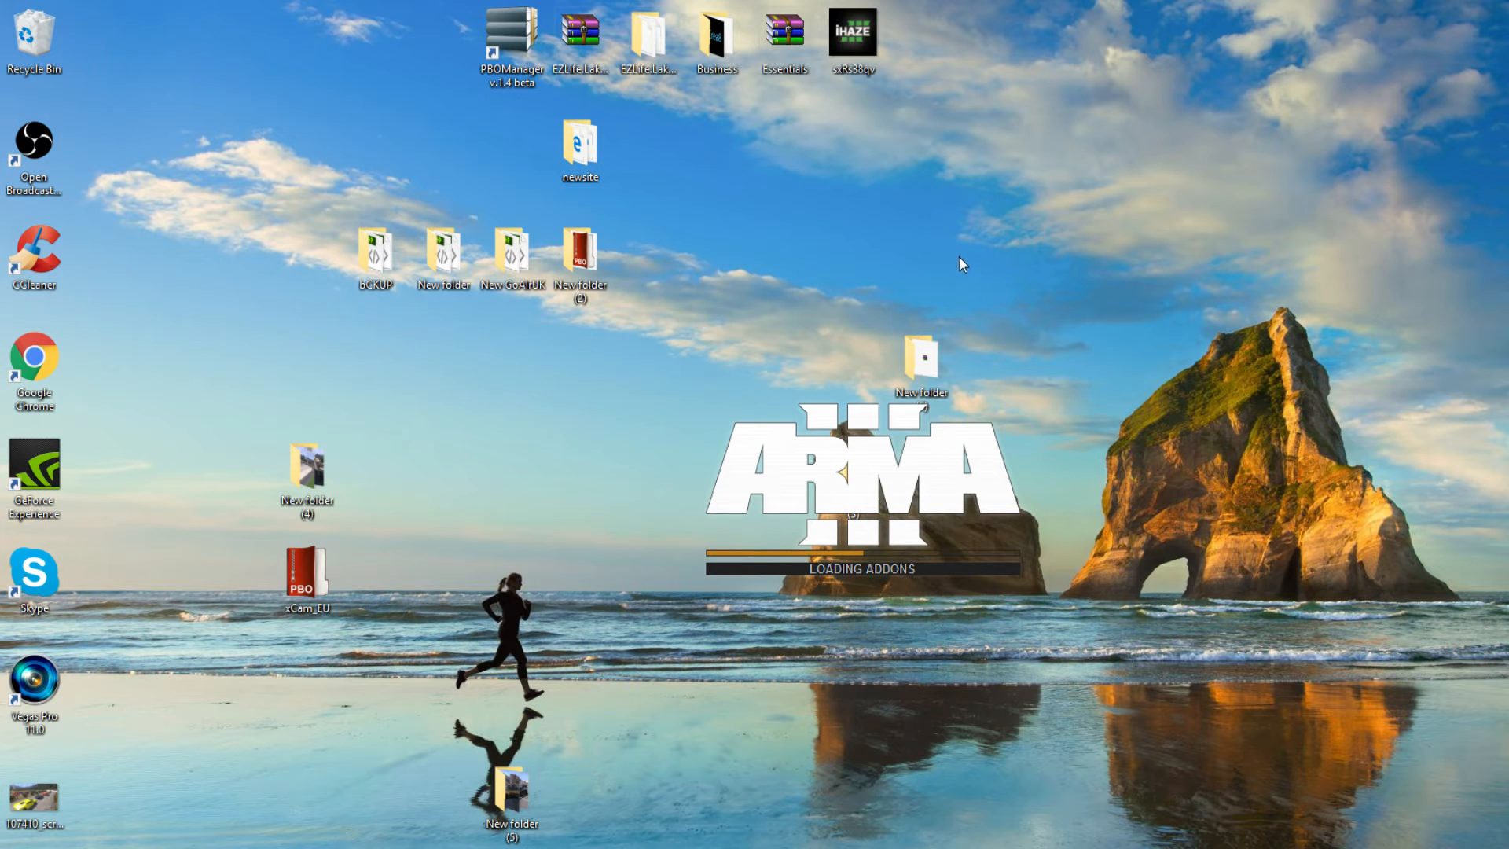
{"action": "mouse_move", "coordinate": [741, 273]}
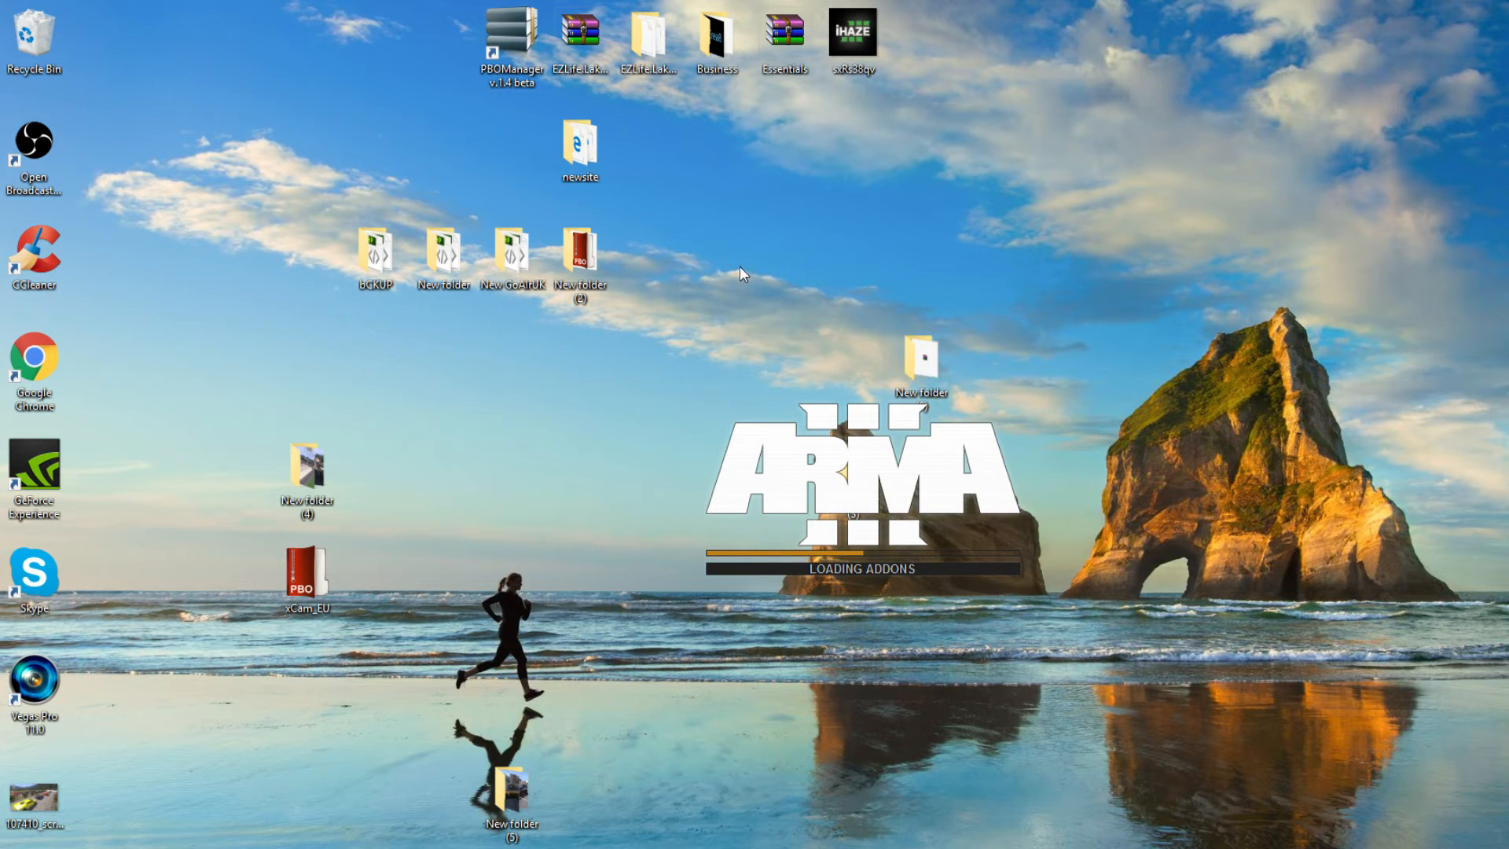
{"action": "mouse_move", "coordinate": [711, 307]}
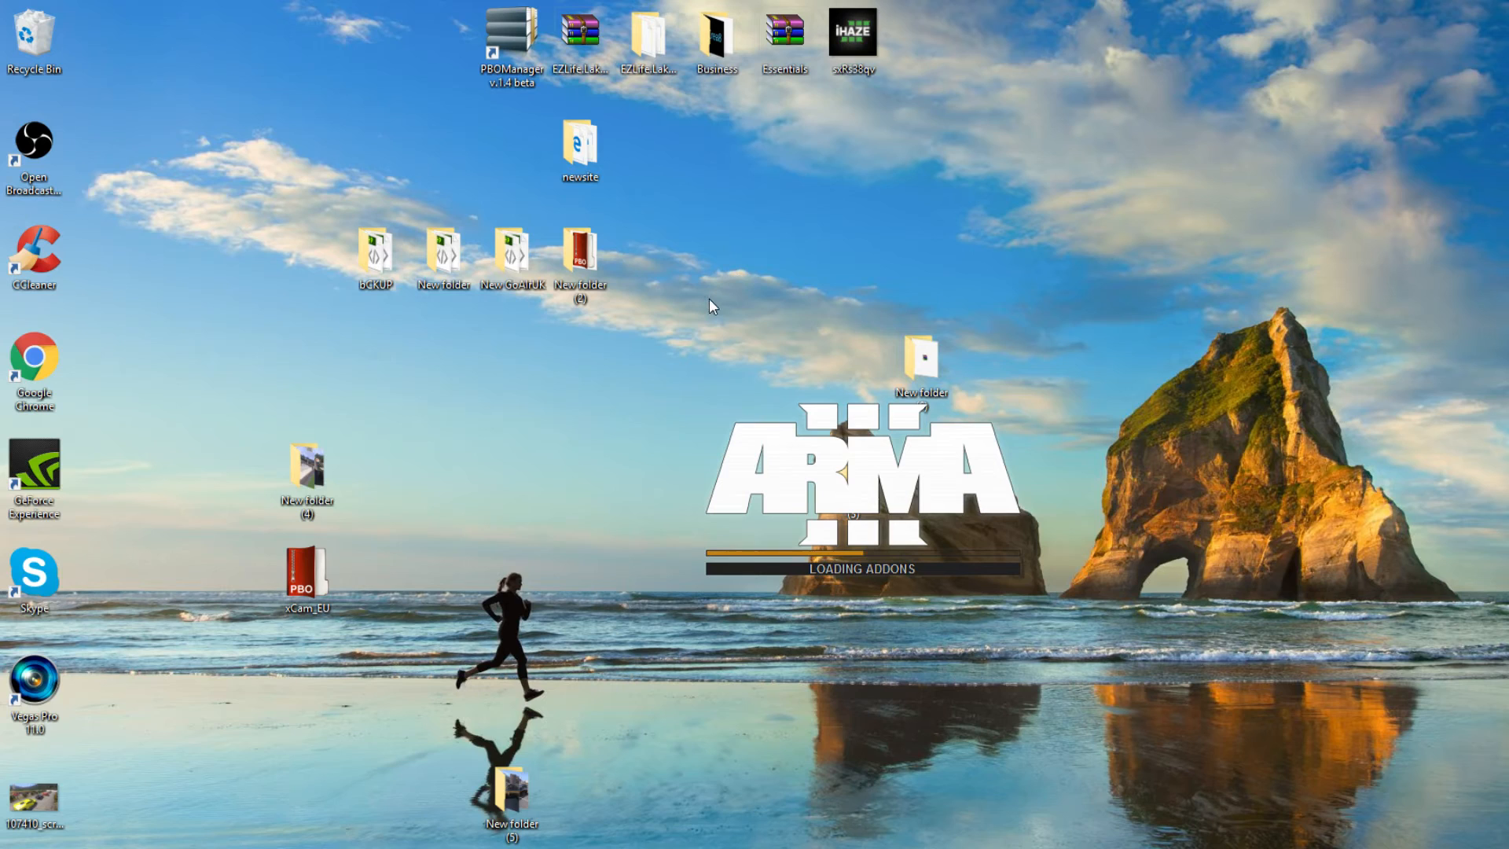
{"action": "mouse_move", "coordinate": [659, 338]}
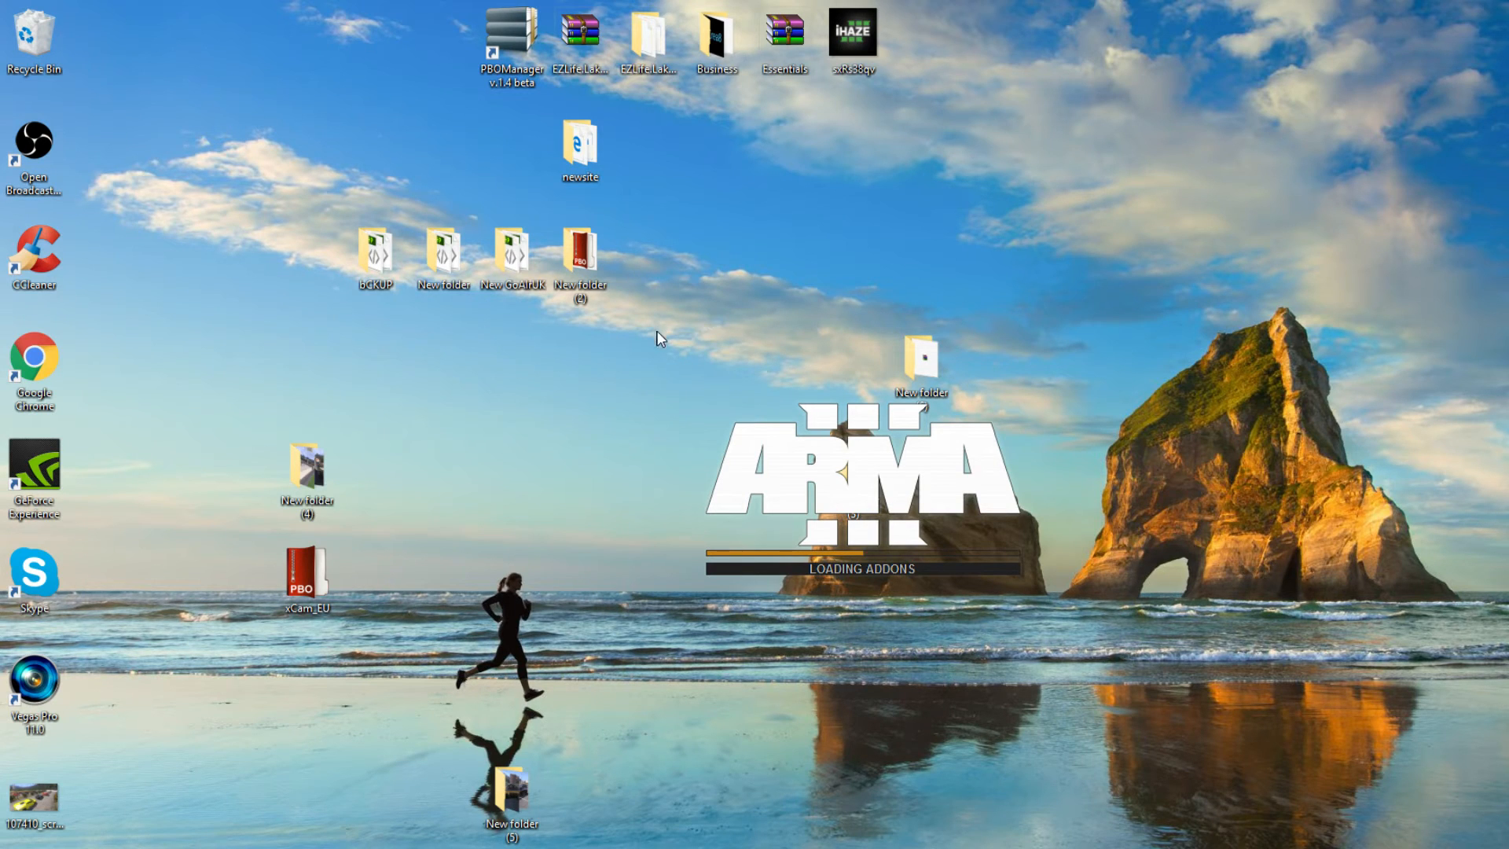
{"action": "mouse_move", "coordinate": [675, 334]}
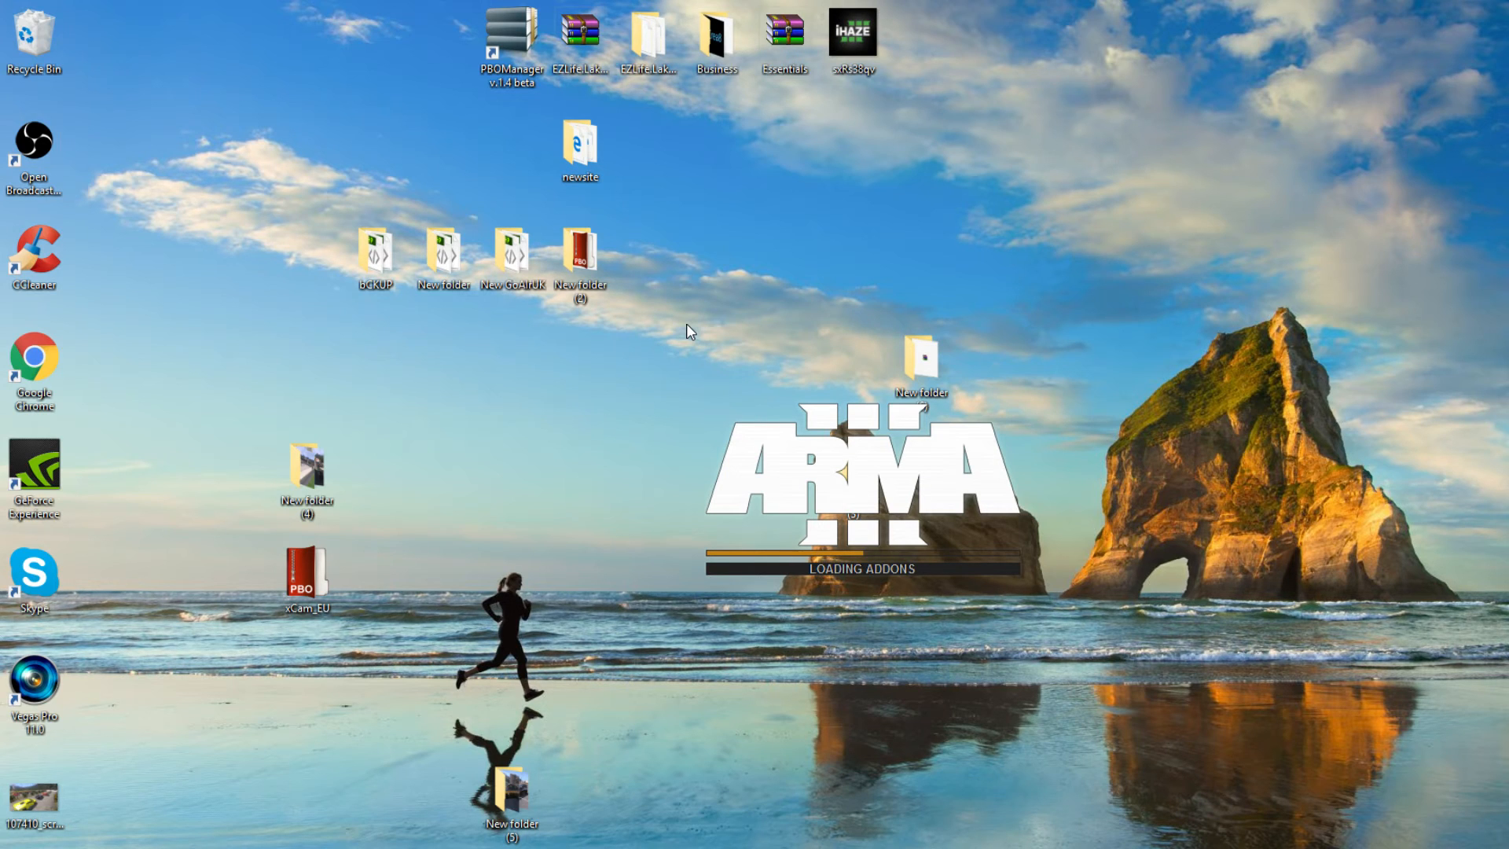
{"action": "mouse_move", "coordinate": [1006, 536]}
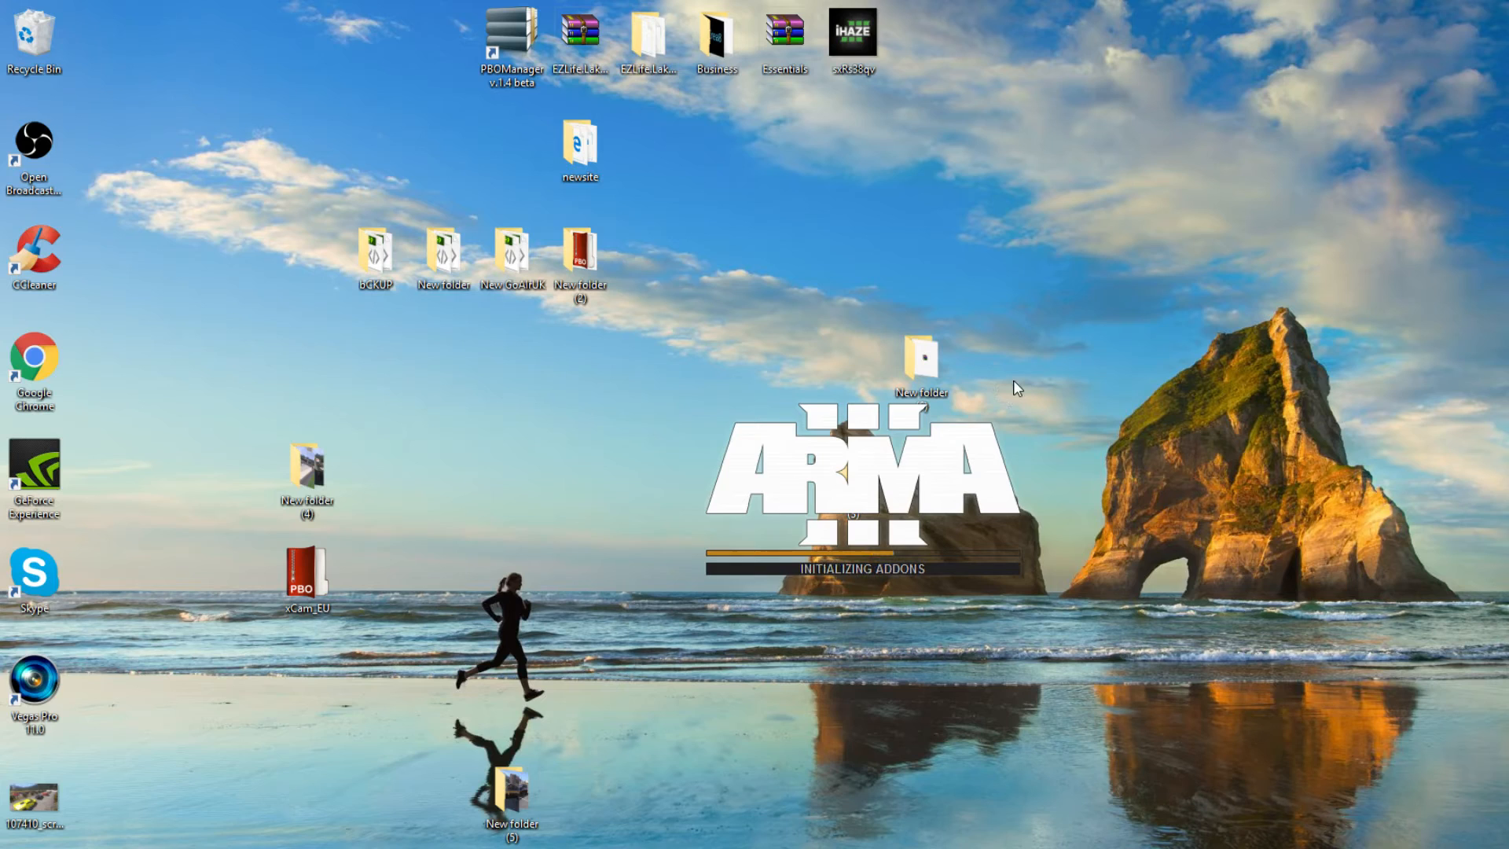
{"action": "mouse_move", "coordinate": [1011, 395]}
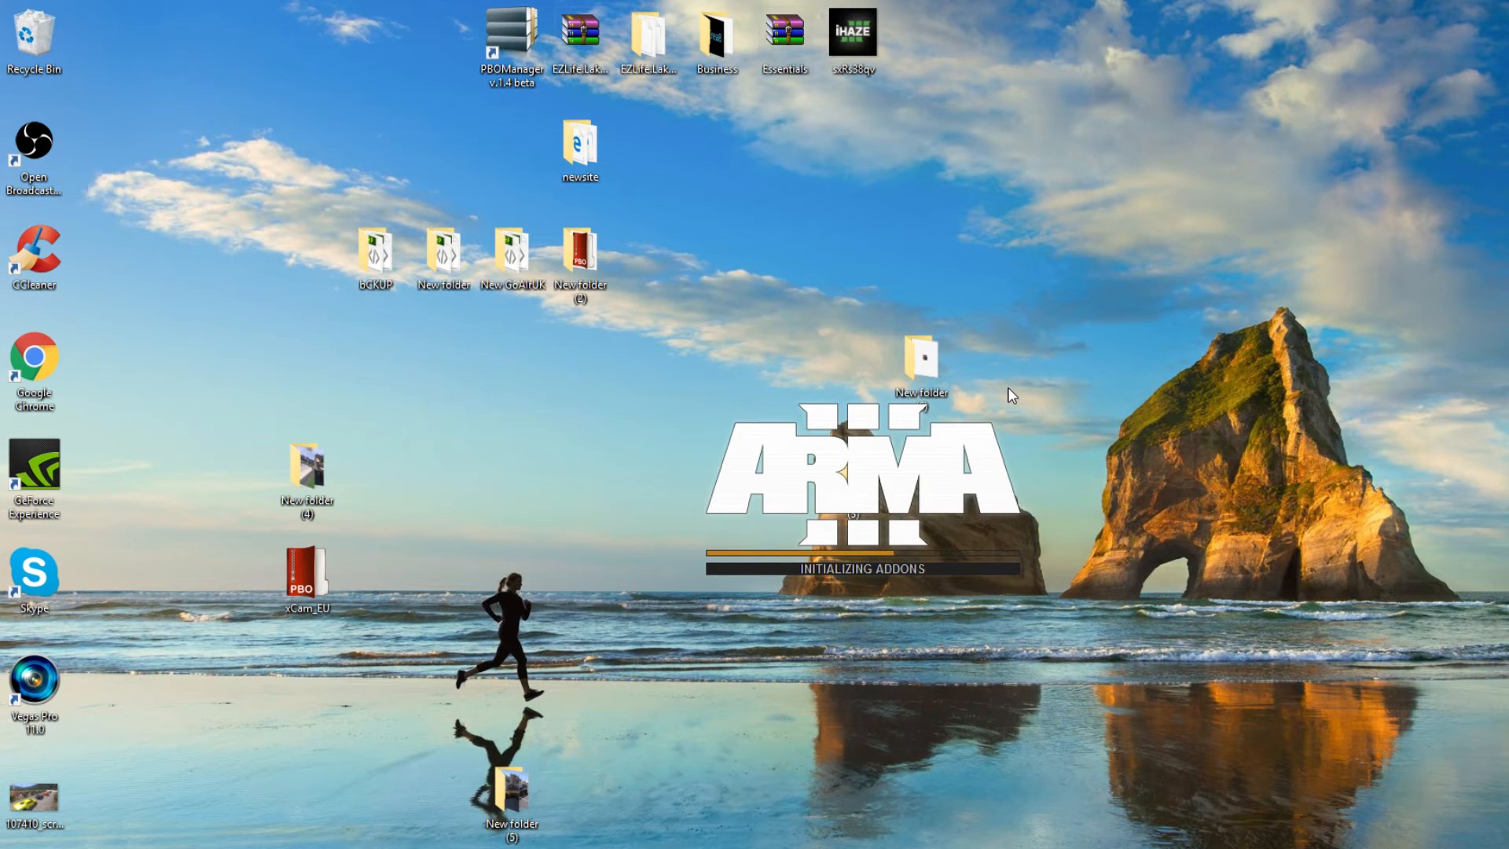
{"action": "mouse_move", "coordinate": [684, 396]}
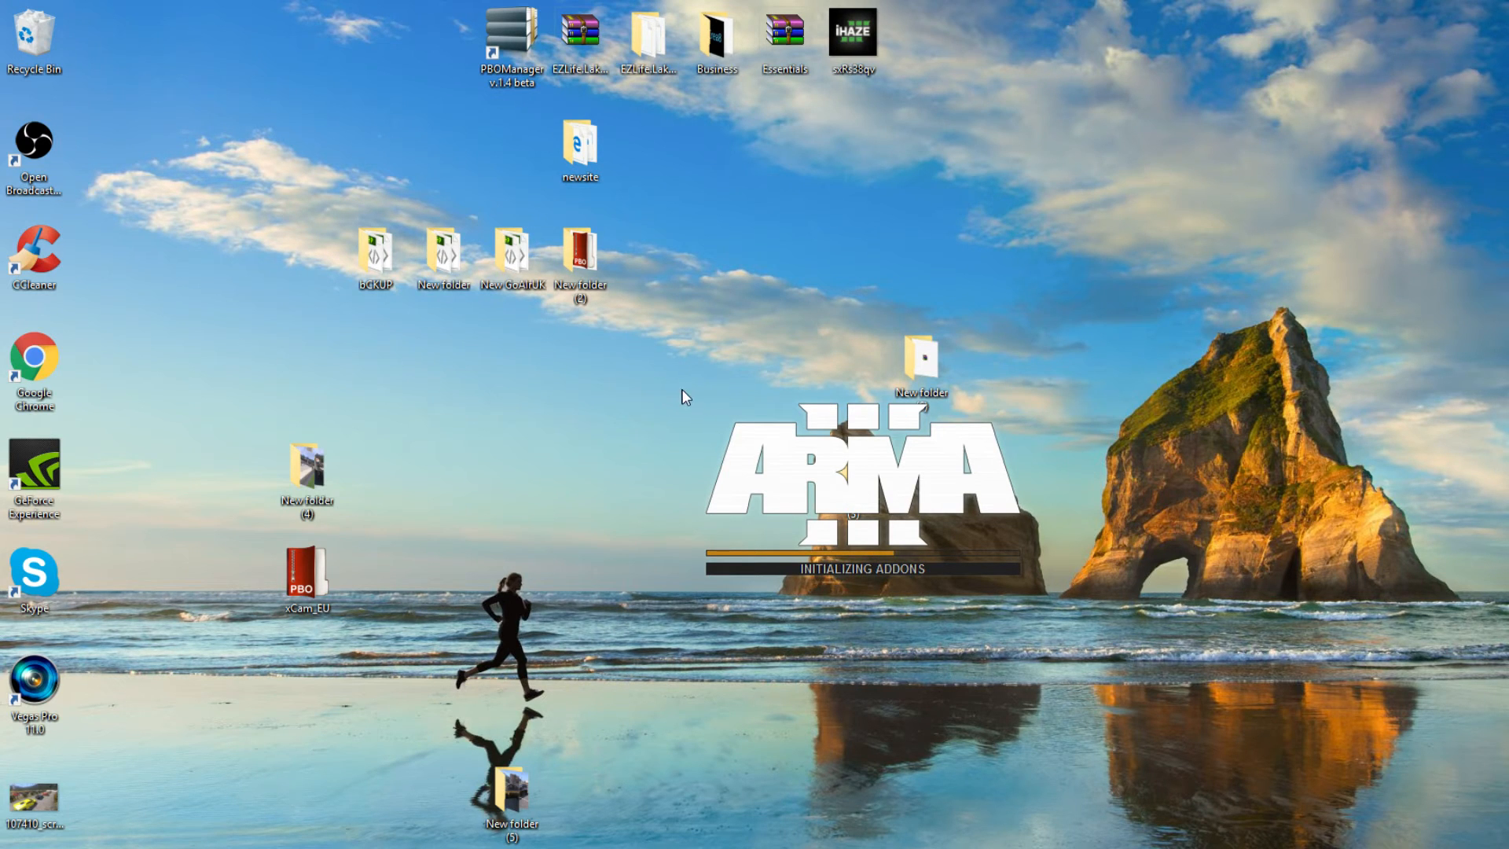
{"action": "mouse_move", "coordinate": [682, 380]}
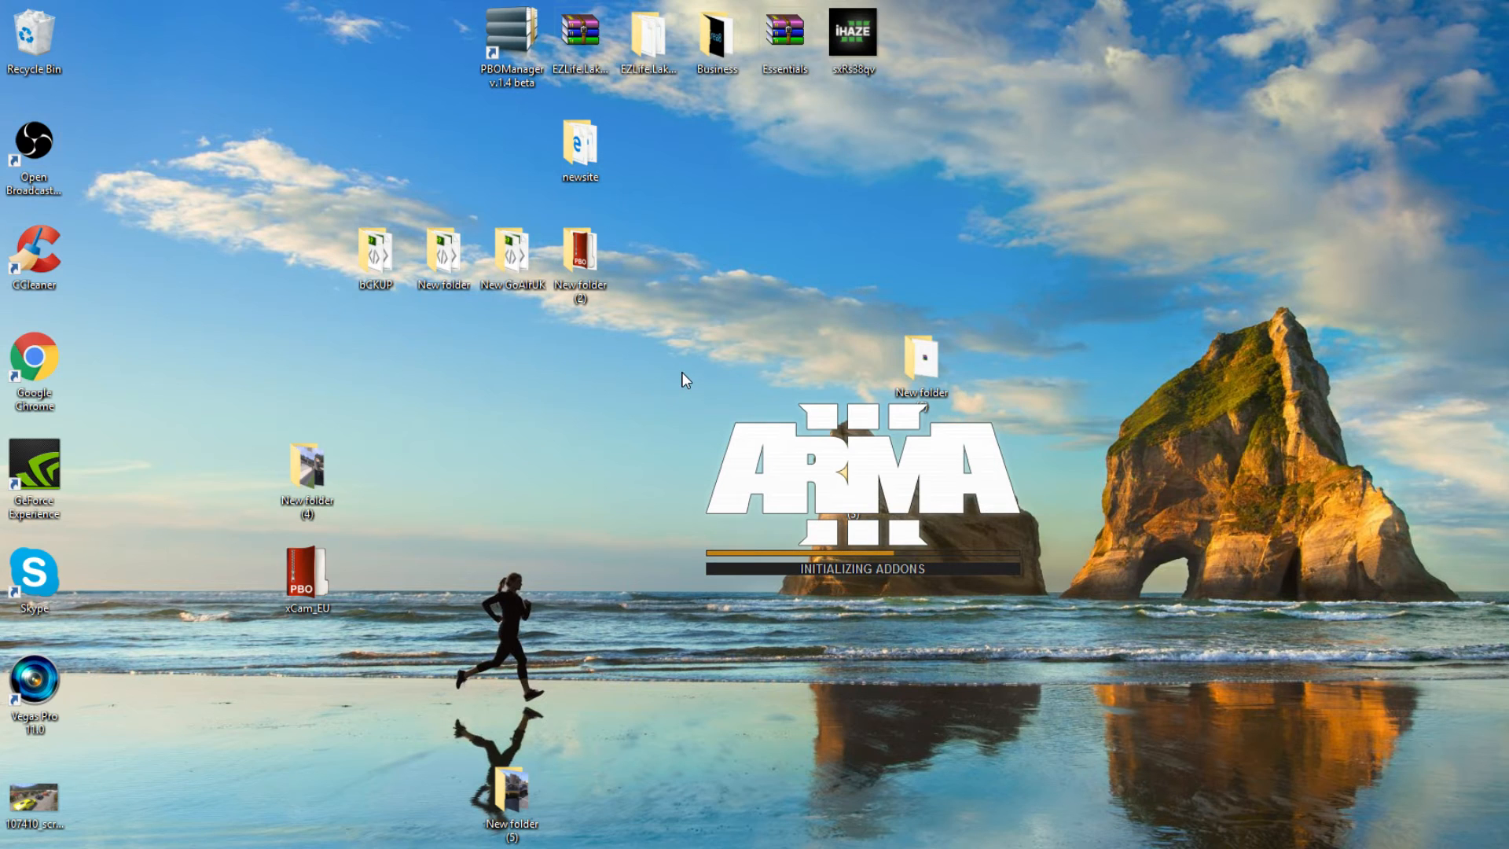
{"action": "mouse_move", "coordinate": [674, 390]}
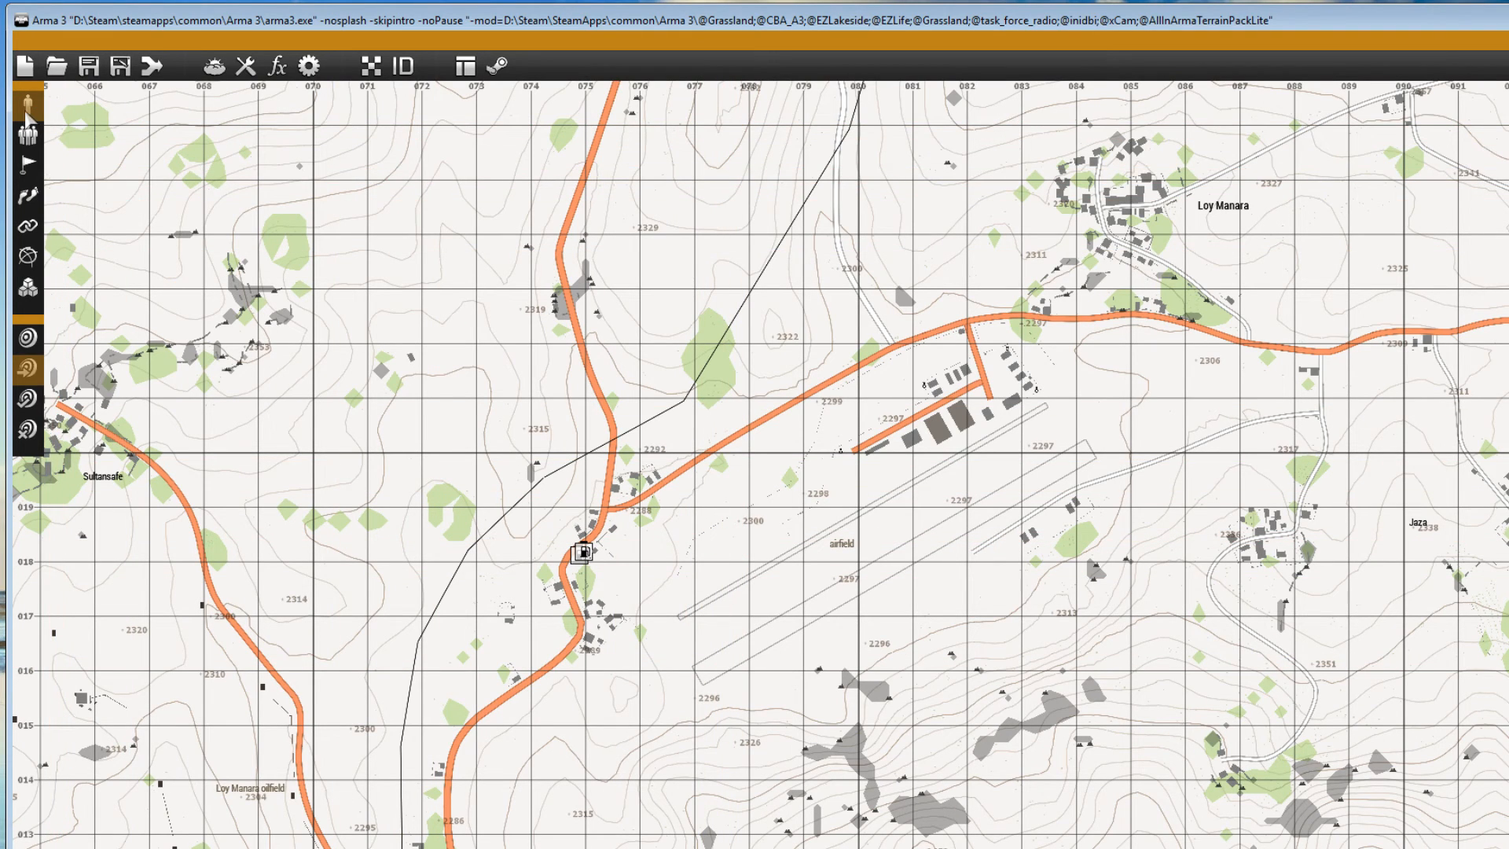
Start inserting a unit near the village by the Loy Manara airfield
{"action": "double_click", "coordinate": [582, 552]}
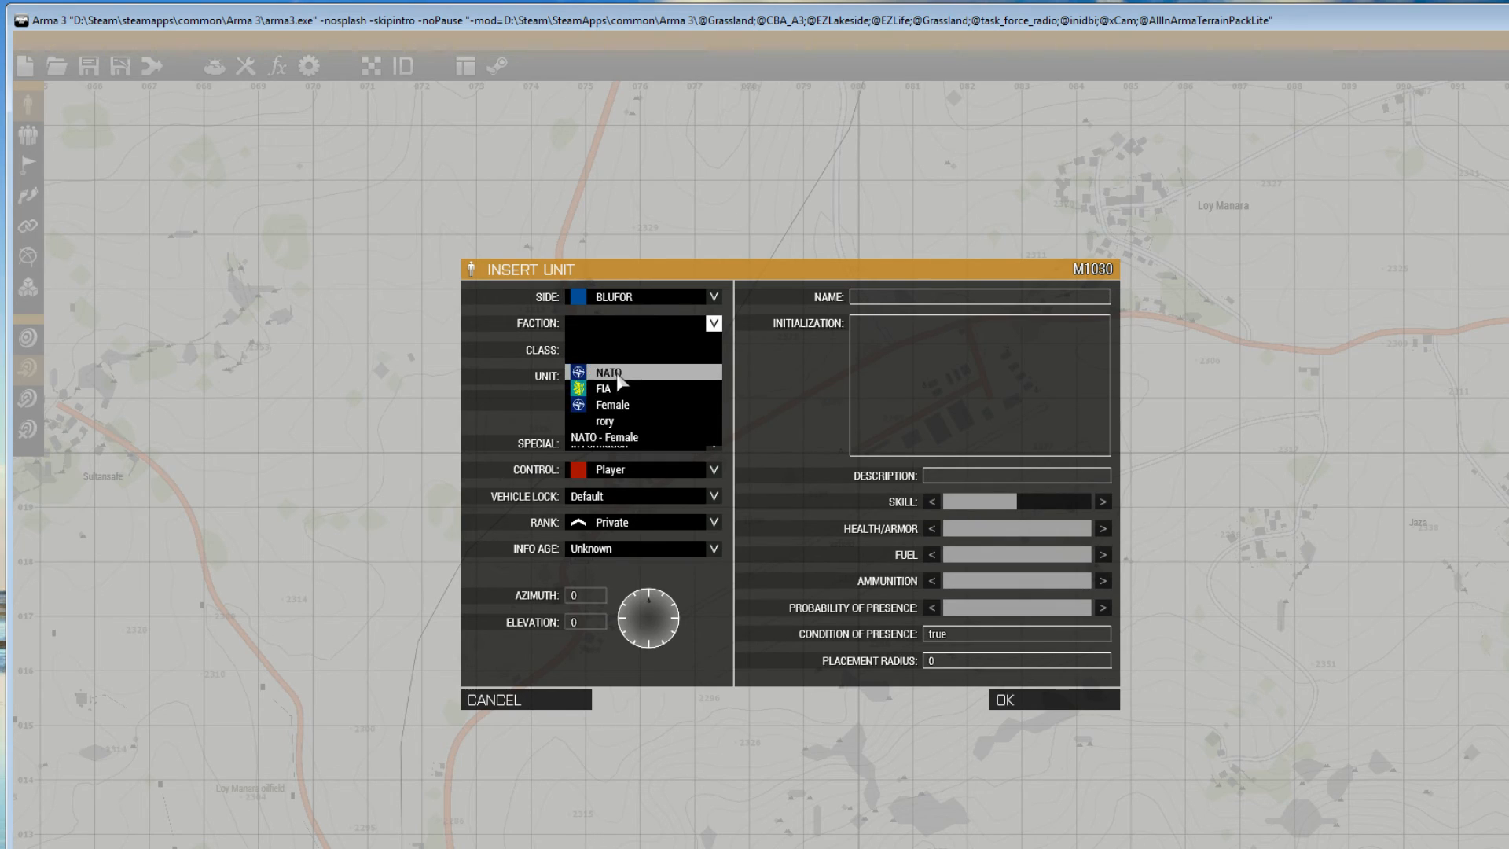
Place a NATO Hunter car and an xCam Game Logic, then start the mission preview
{"action": "left_click", "coordinate": [607, 372]}
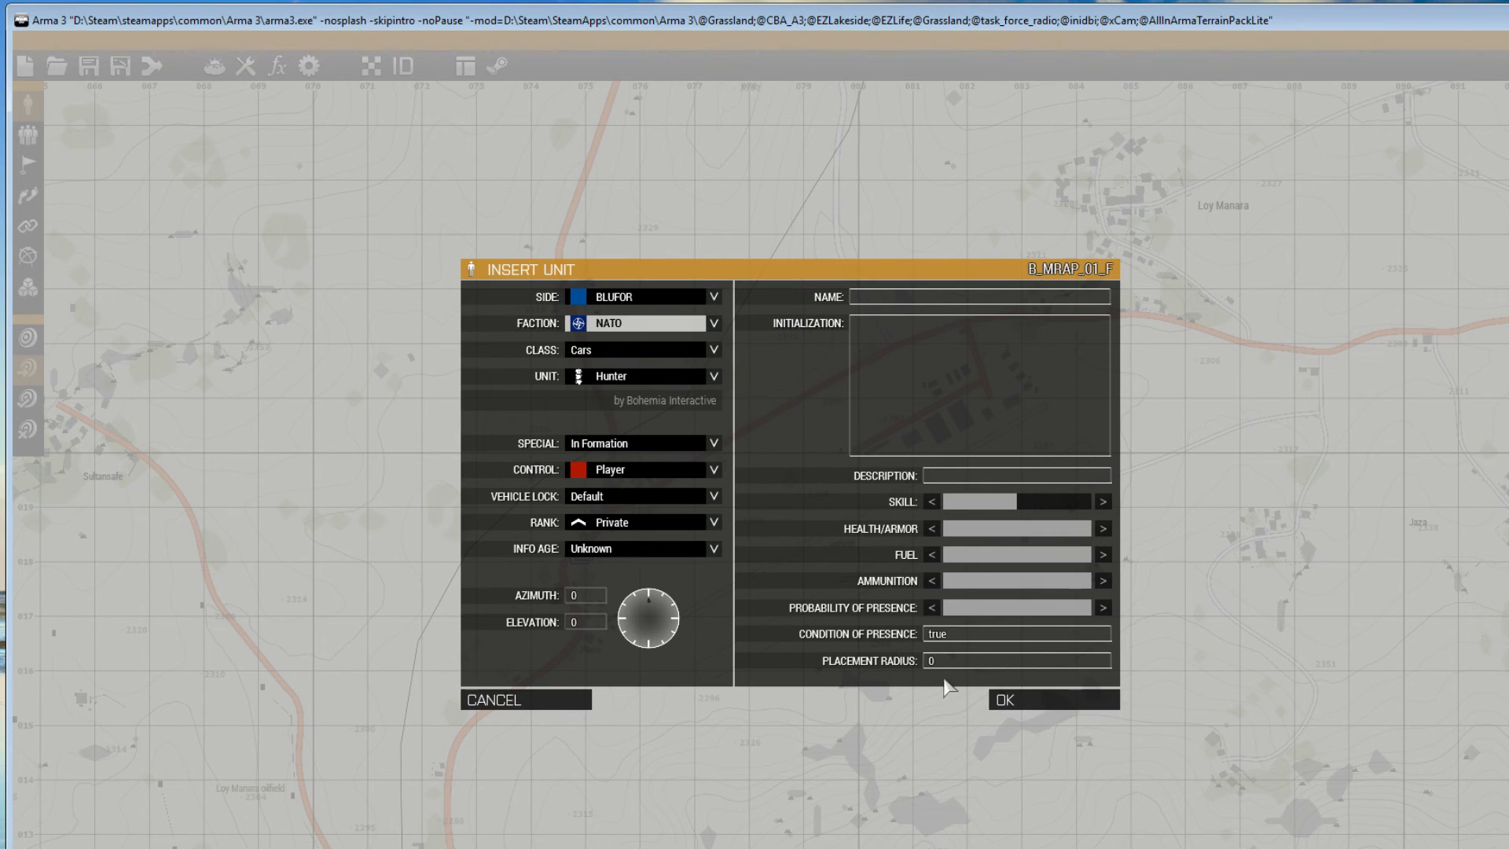
{"action": "left_click", "coordinate": [1001, 700]}
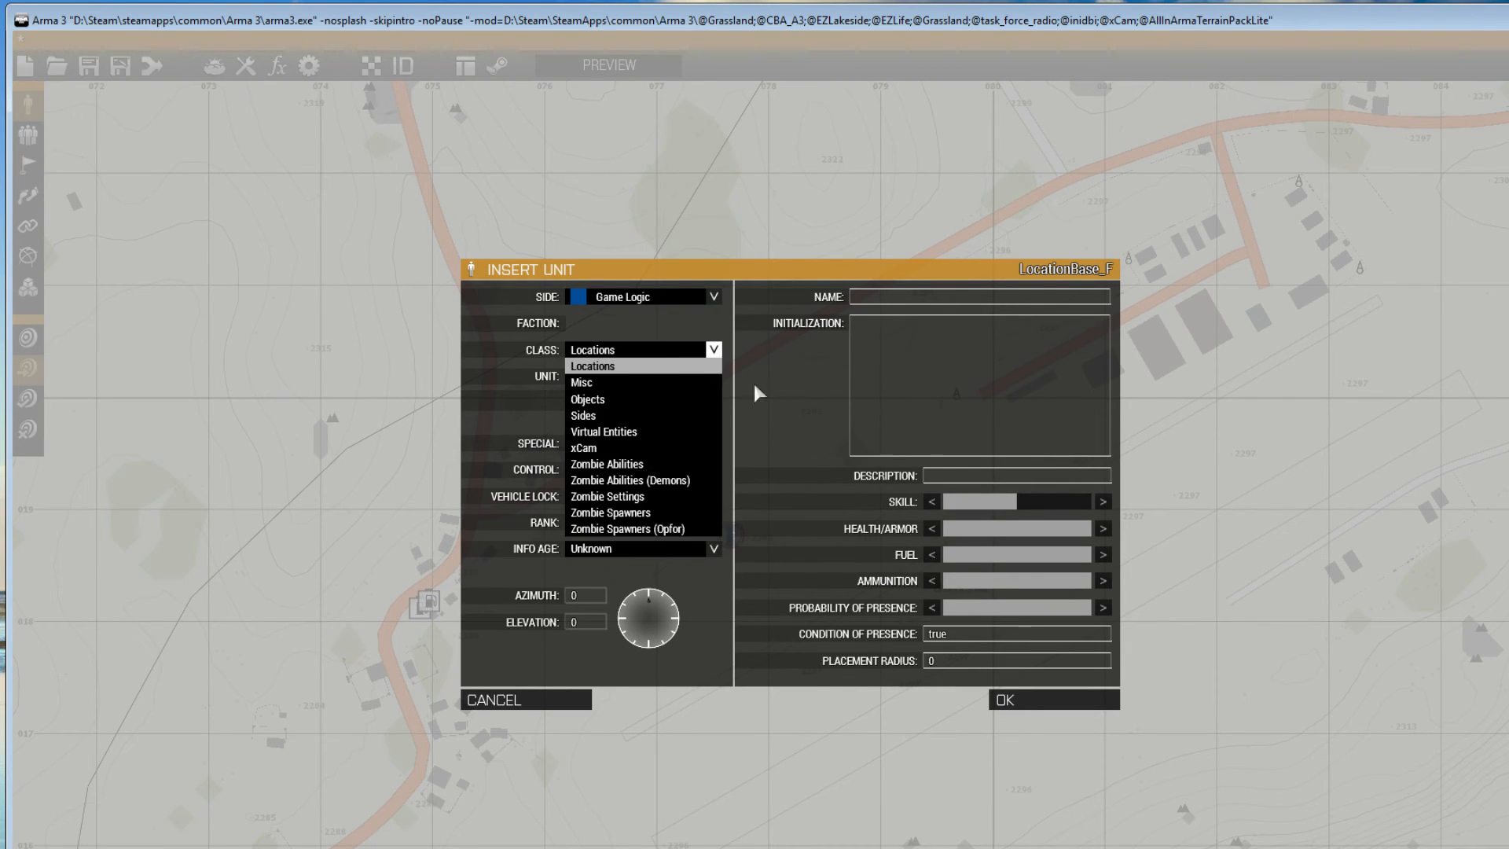
{"action": "left_click", "coordinate": [581, 448]}
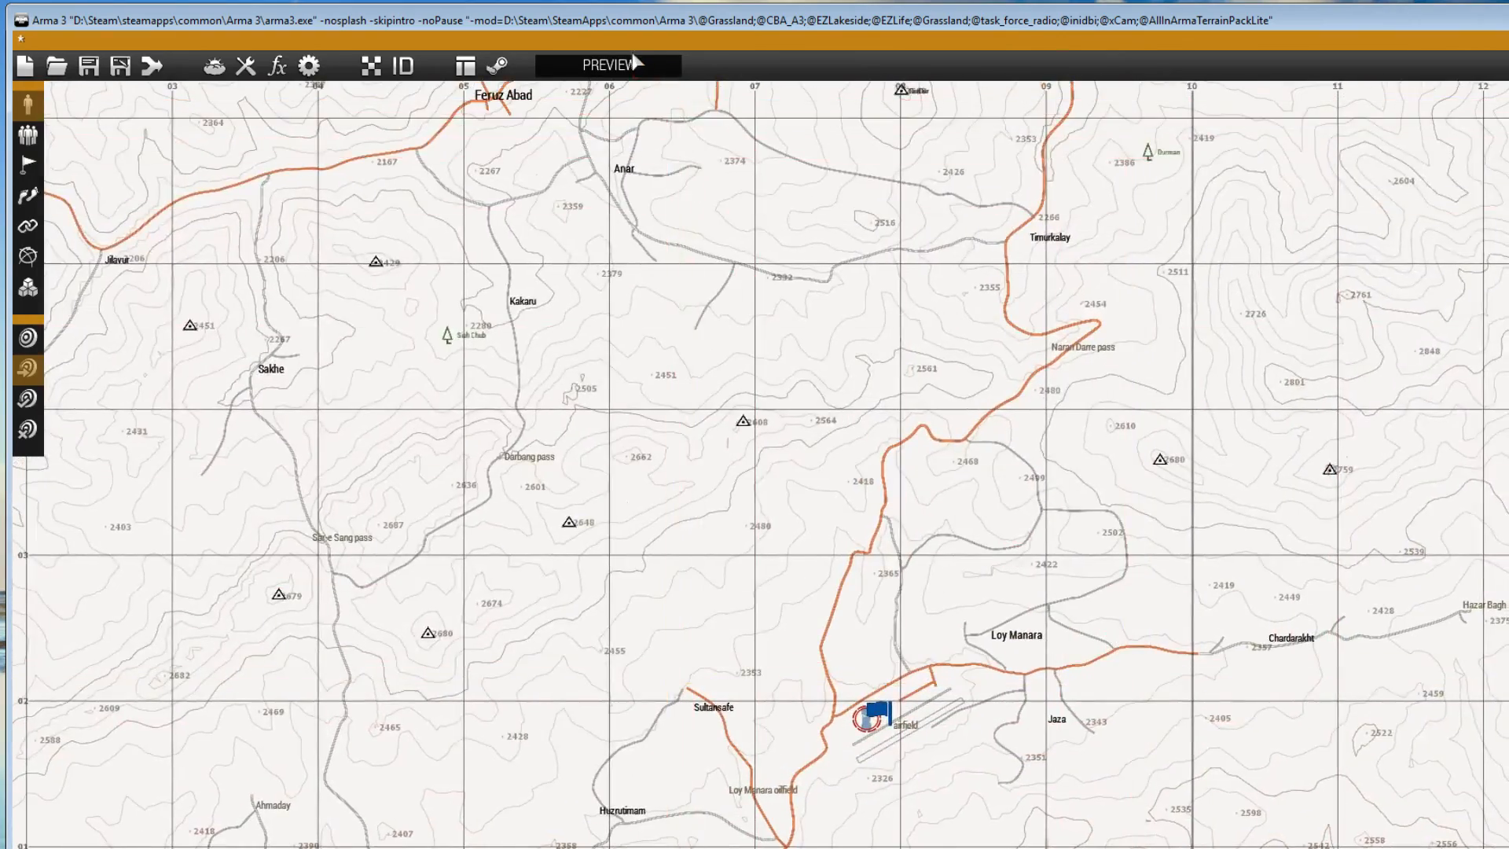
{"action": "left_click", "coordinate": [603, 65]}
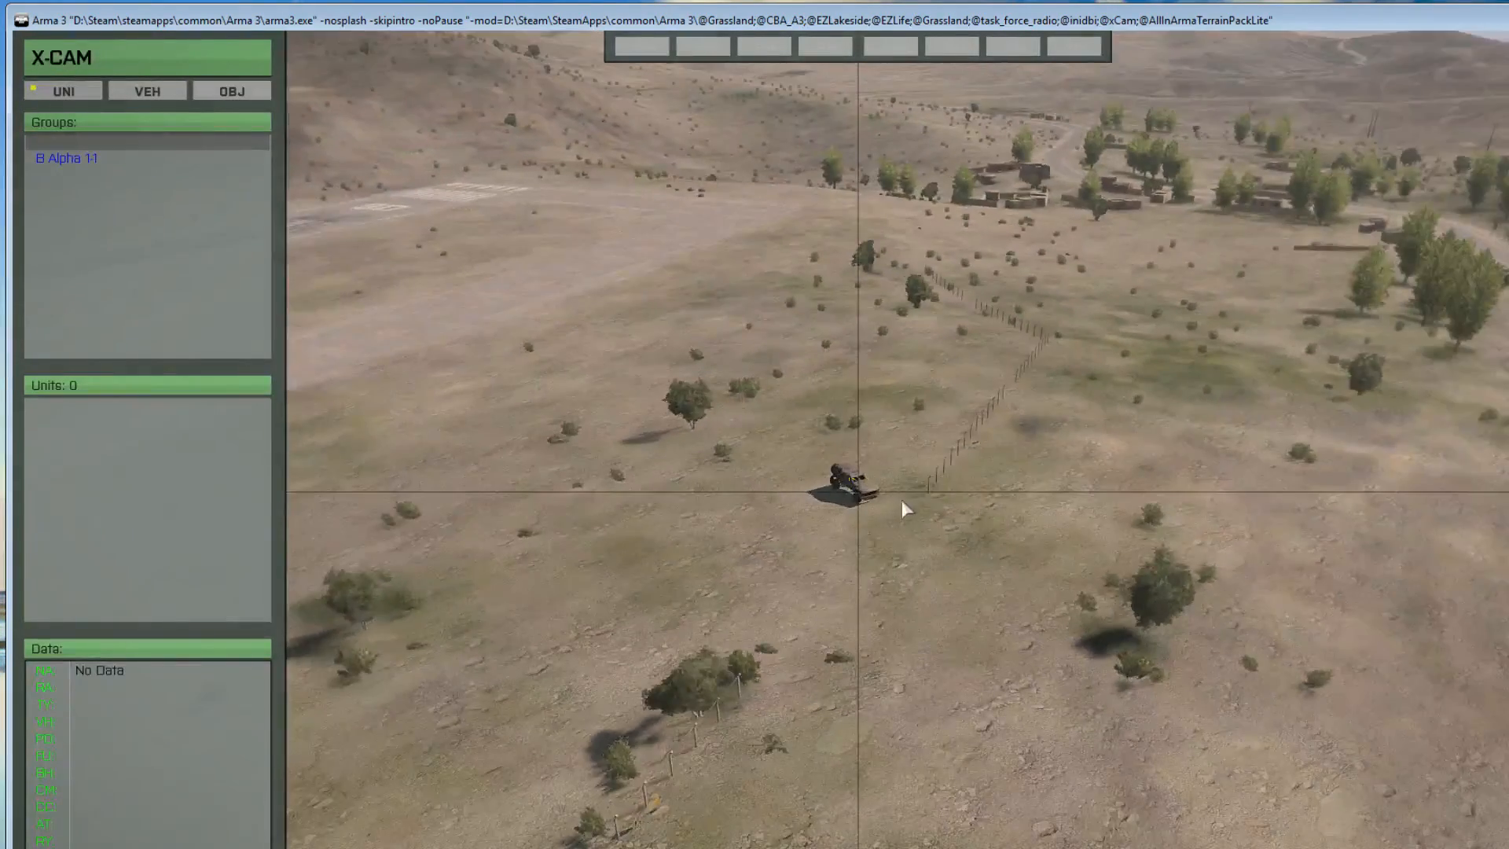
Create X-Cam project Takistan_1_0 from Arma 3 Life Objects and place an A3L_Angel_Point statue
{"action": "left_click", "coordinate": [229, 91]}
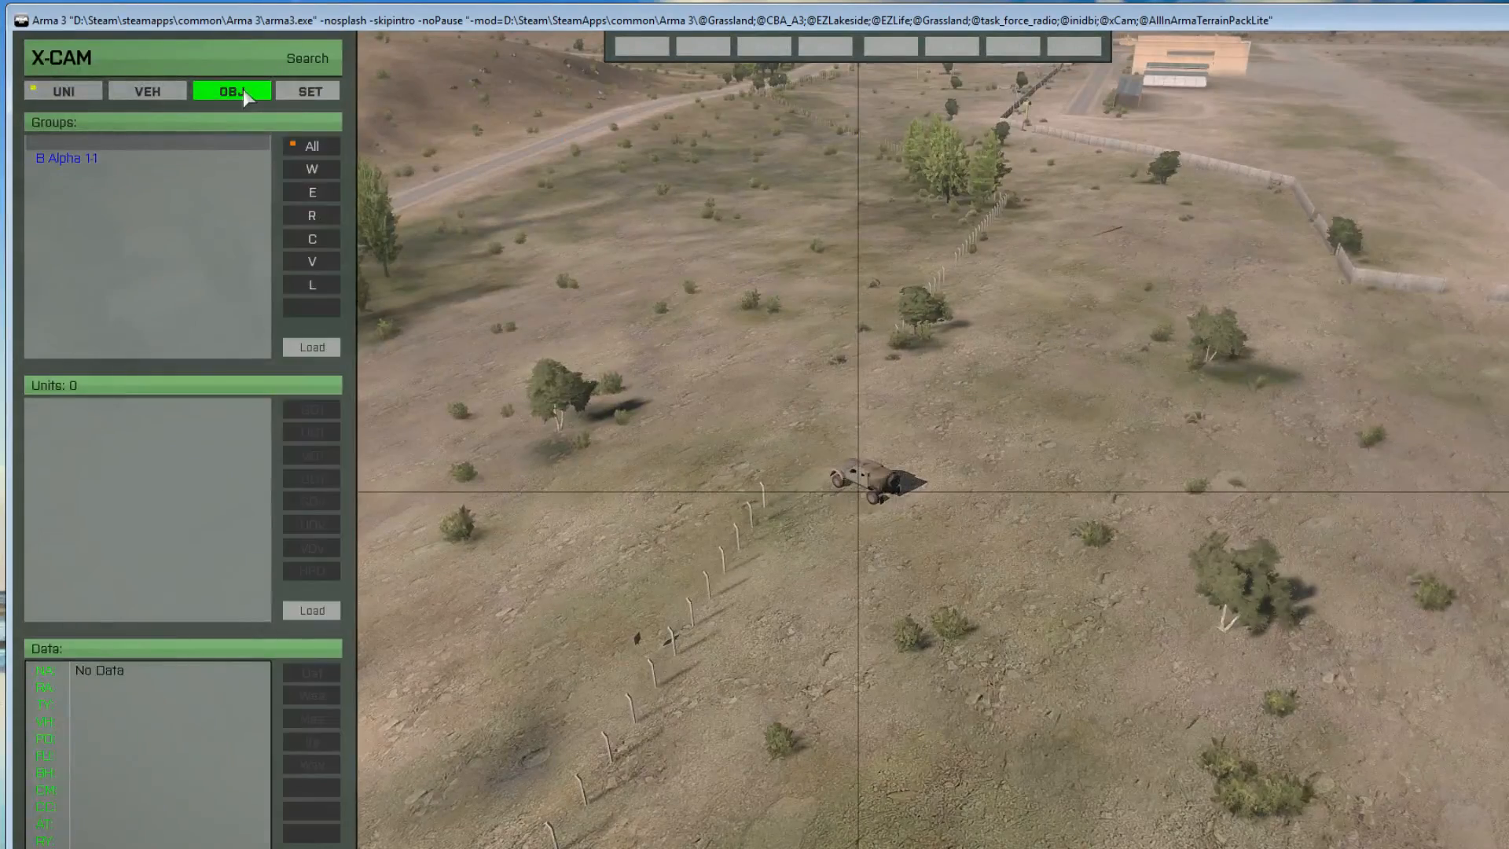
{"action": "left_click", "coordinate": [231, 91]}
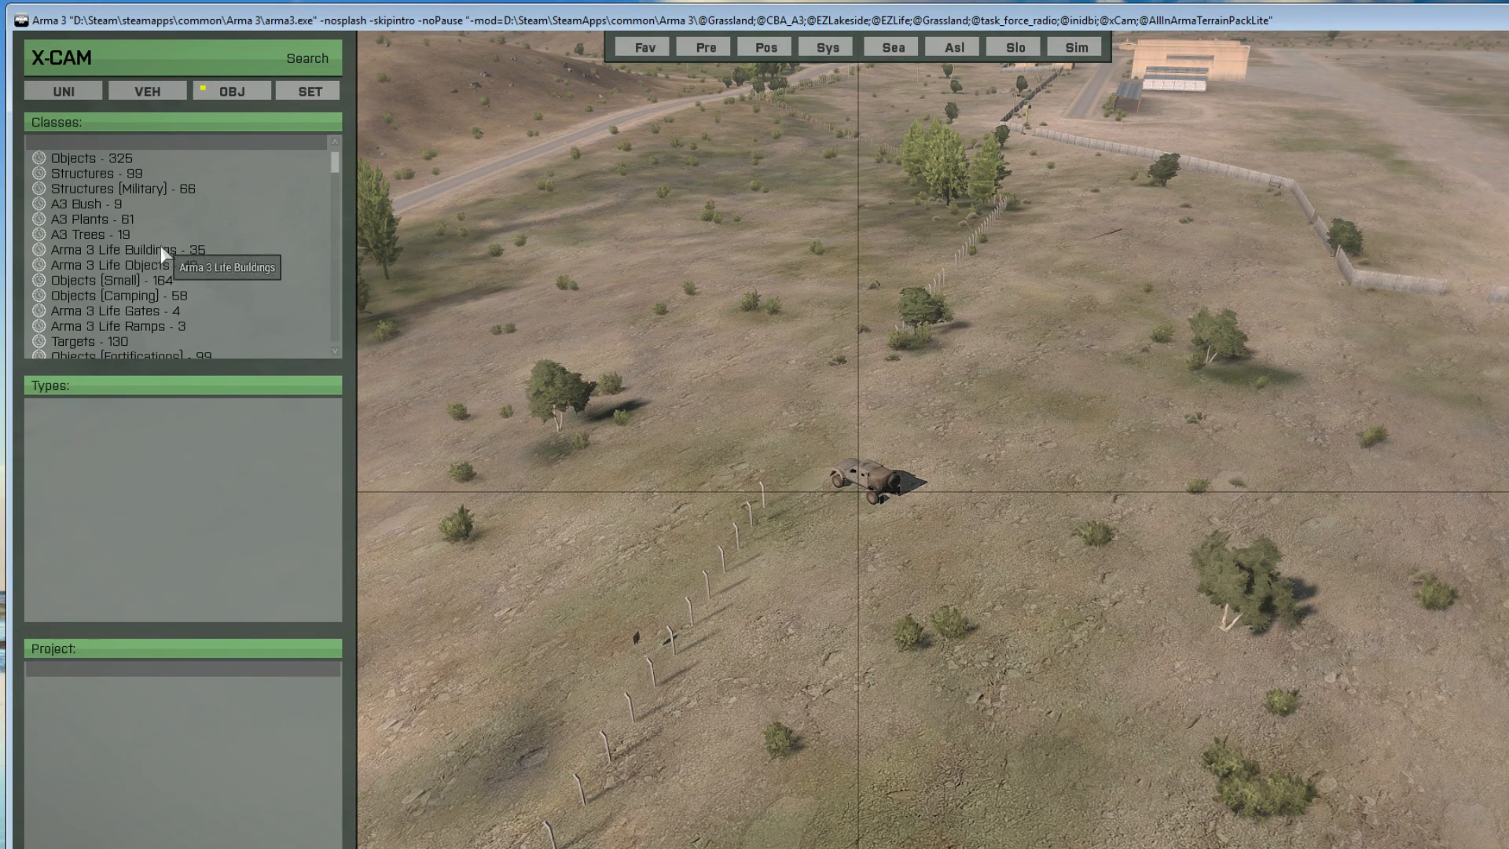
{"action": "left_click", "coordinate": [109, 264]}
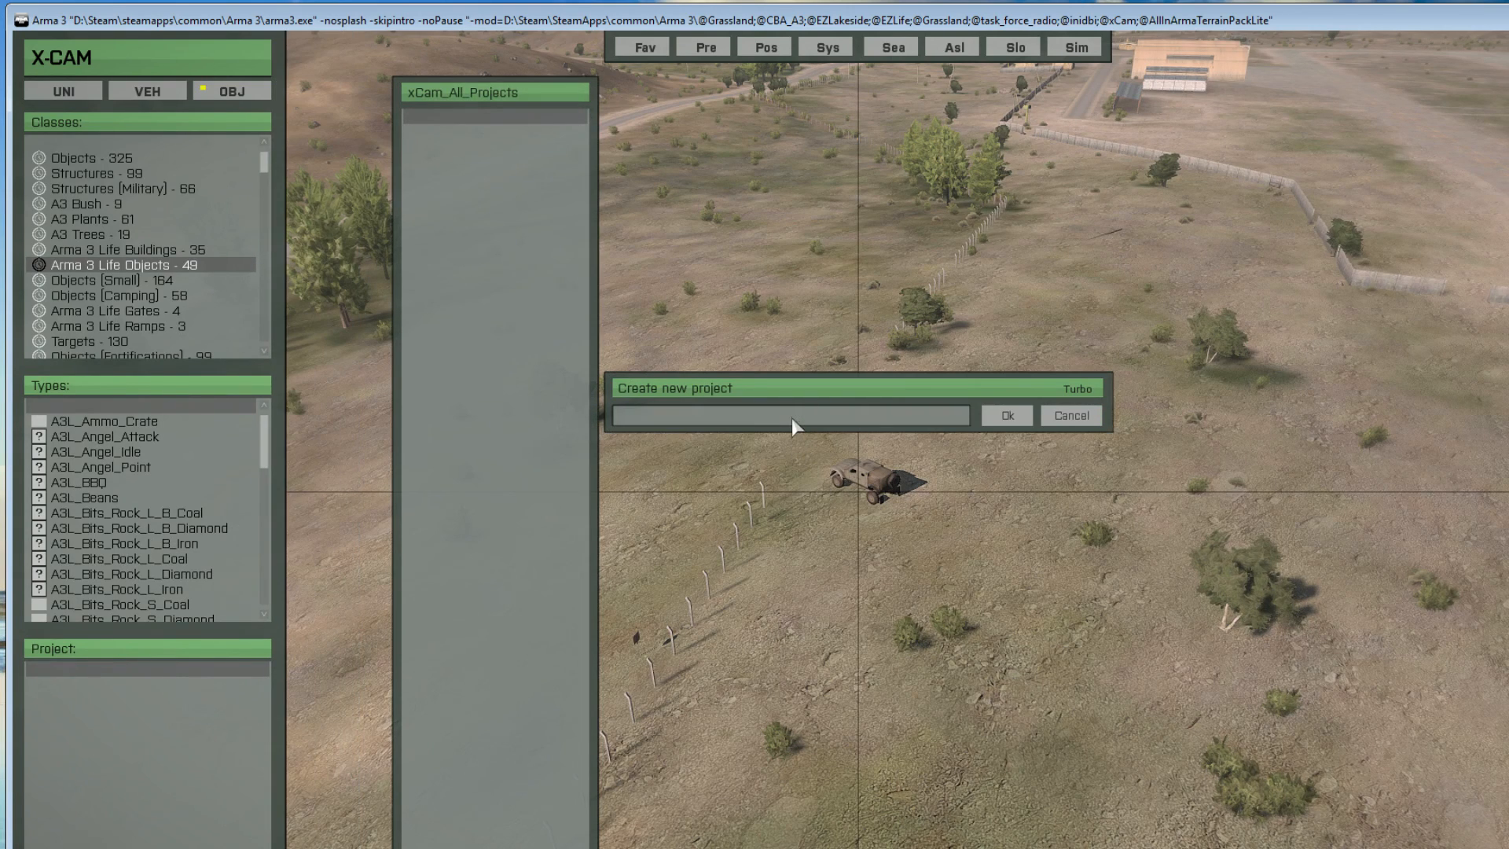
{"action": "left_click", "coordinate": [1004, 415]}
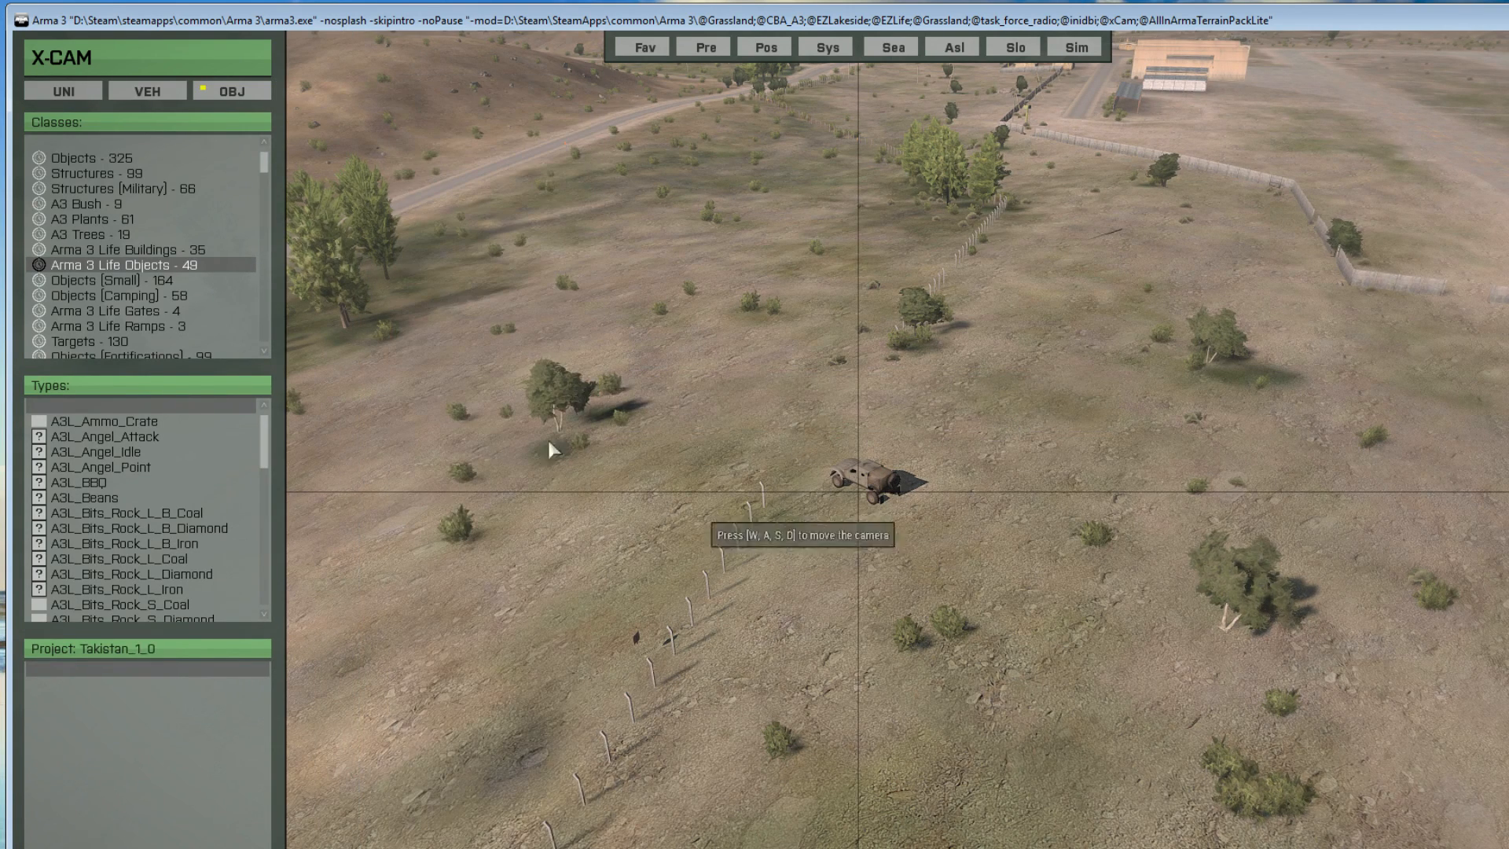
{"action": "left_click", "coordinate": [101, 467]}
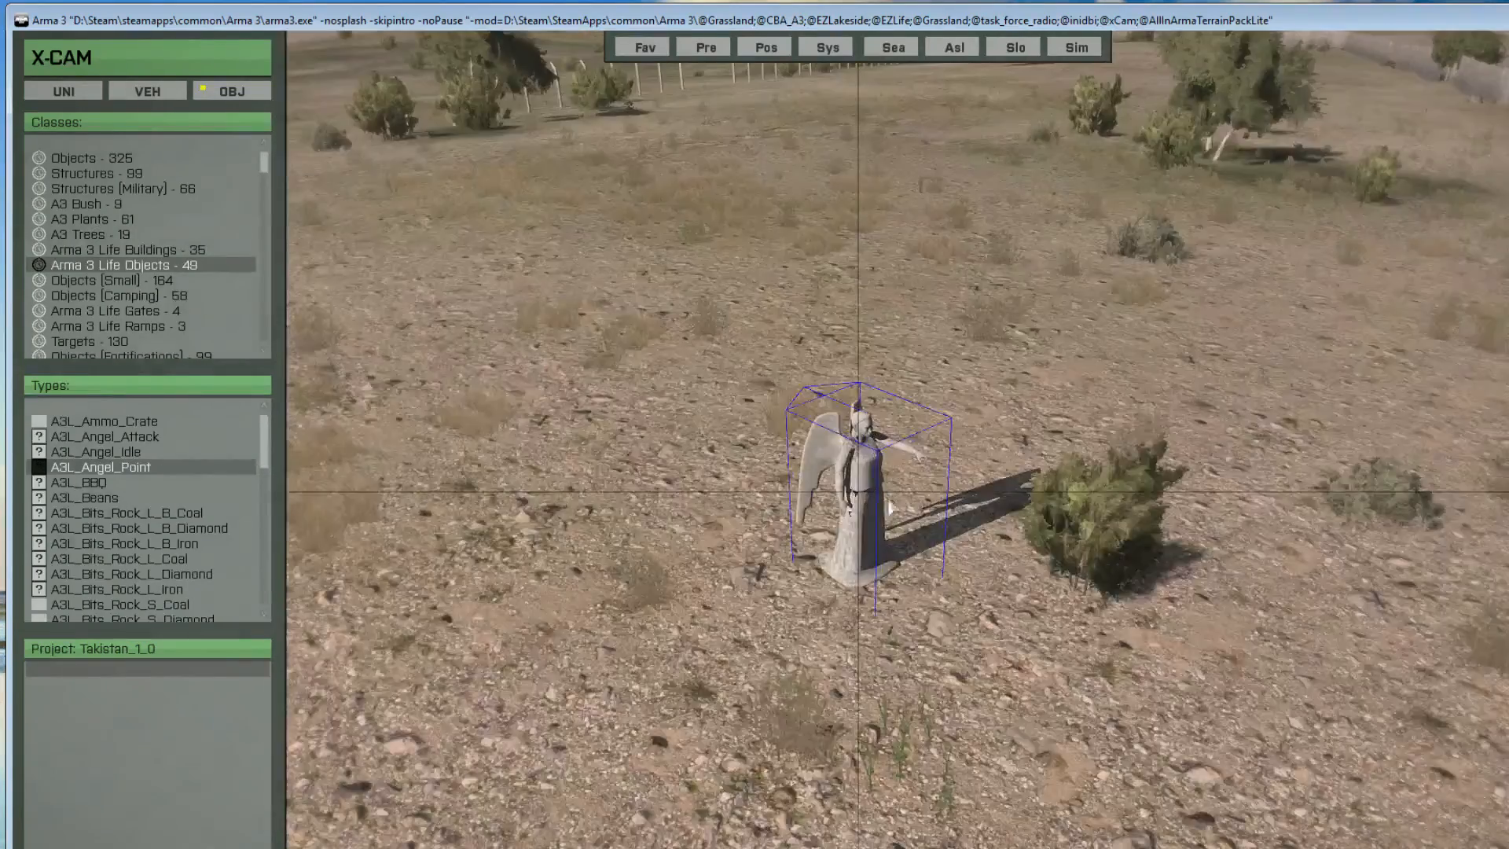